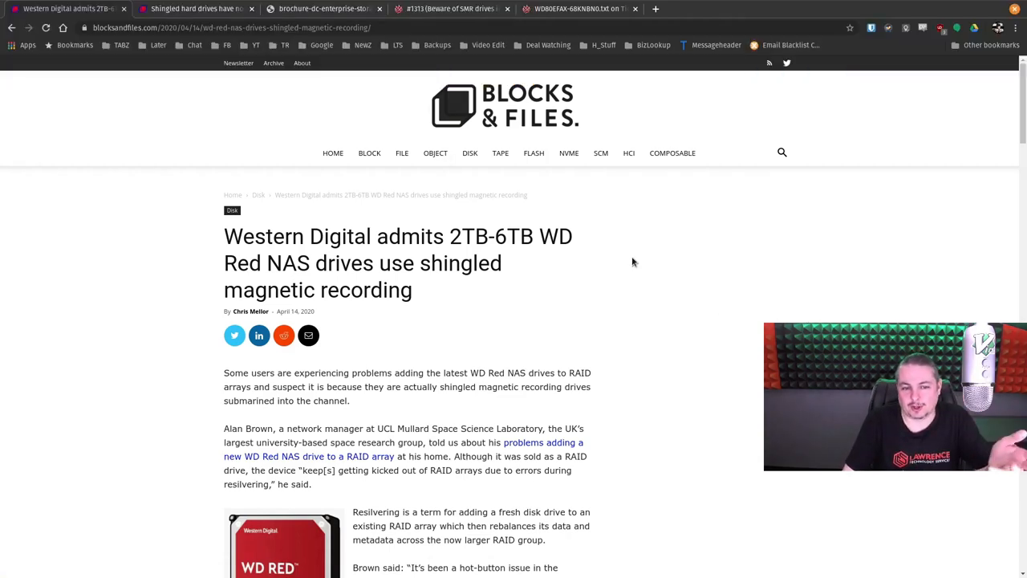
- Skim down the Blocks & Files WD Red shingled-drive article
scroll("down", 3)
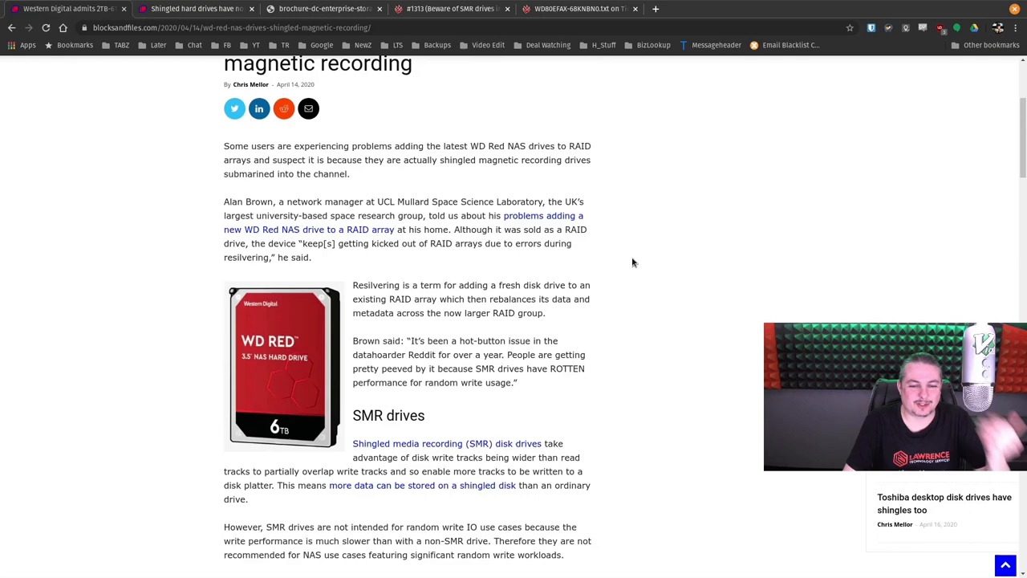
scroll("down", 3)
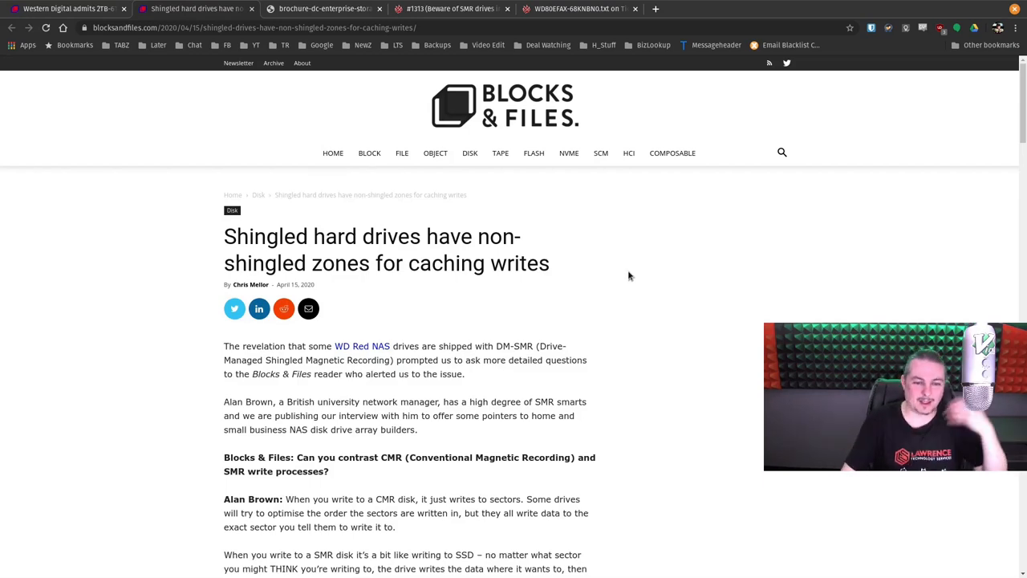
- Read past the highlighted 'Can you contrast CMR…' question and the shingled-track diagram
scroll("down", 3)
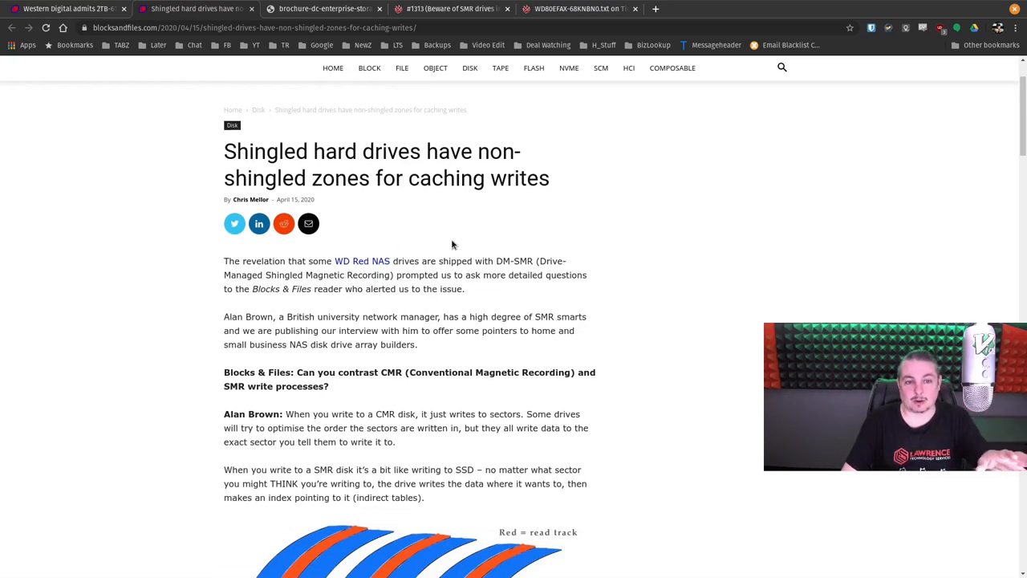
scroll("down", 3)
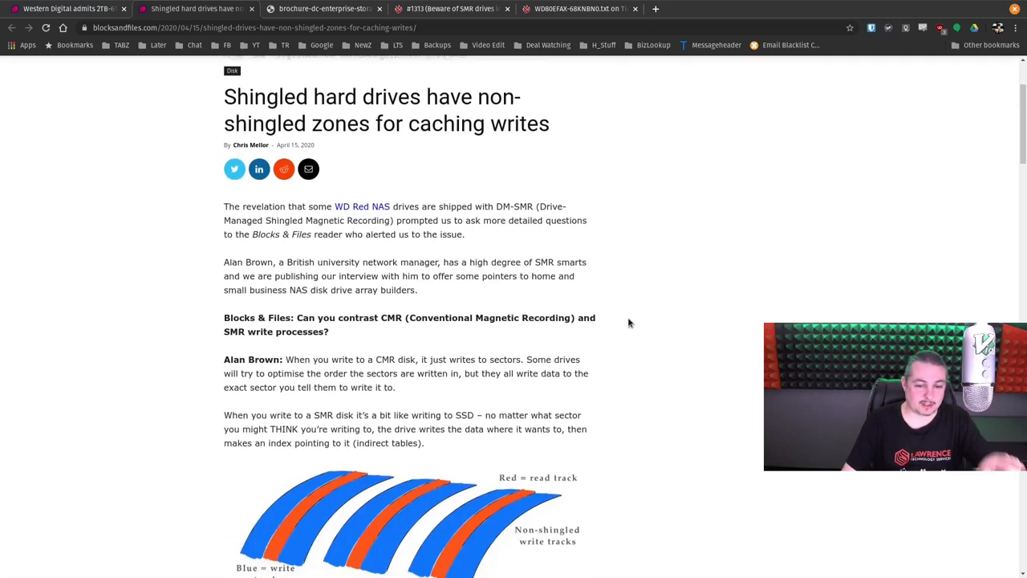
scroll("down", 3)
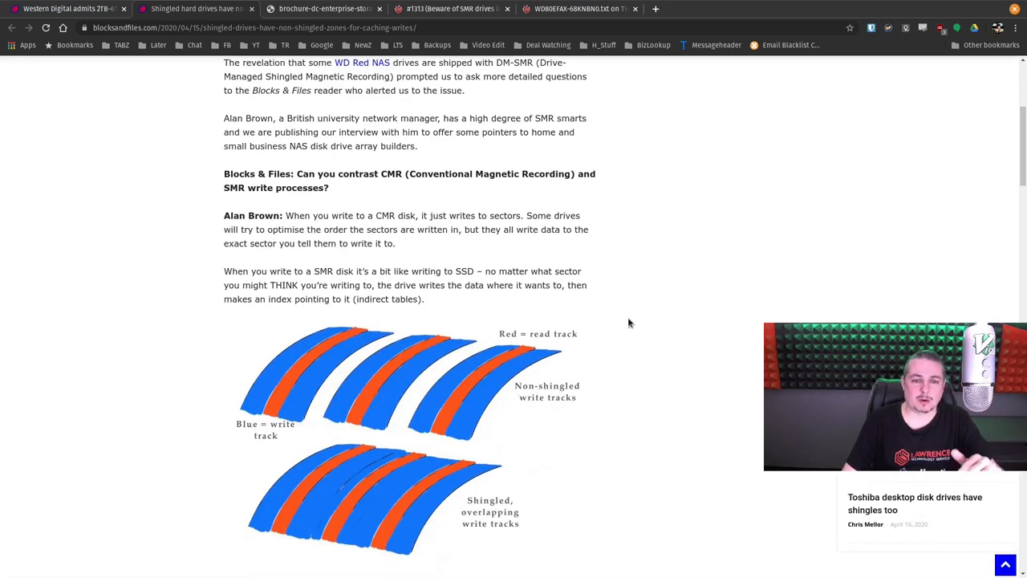
scroll("down", 3)
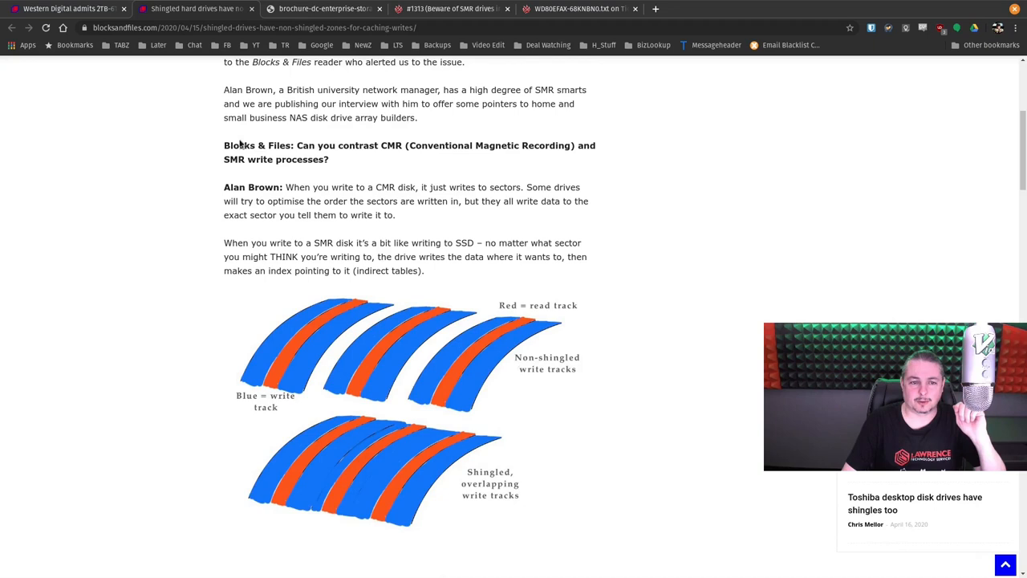
left_click_drag(296, 146, 437, 145)
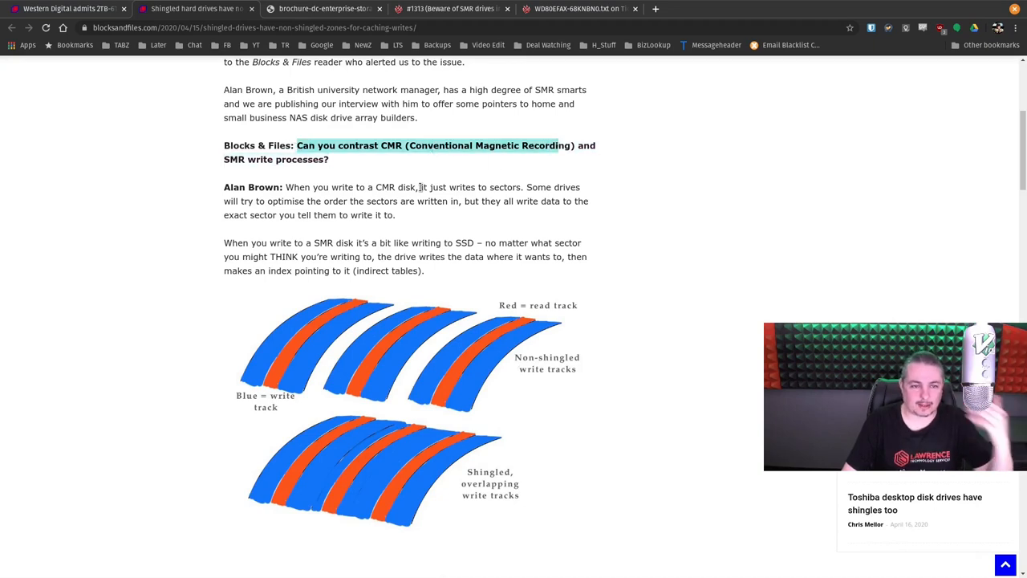
scroll("down", 3)
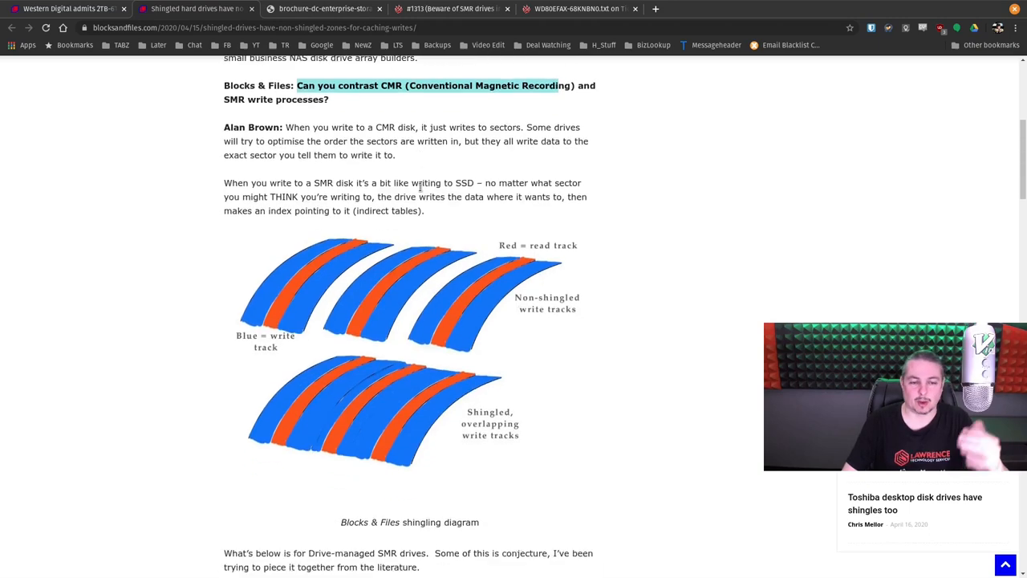
scroll("down", 3)
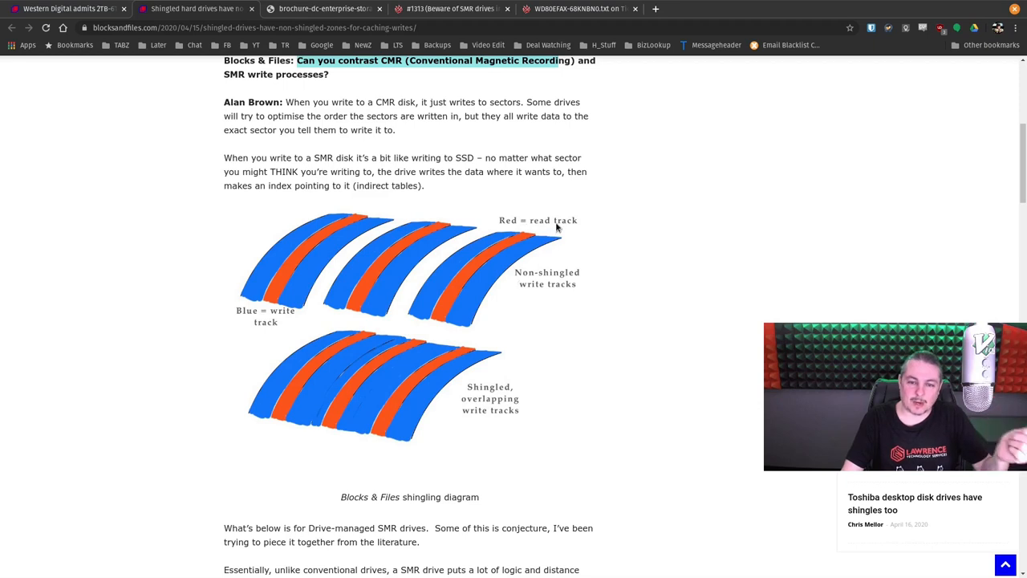
mouse_move(449, 270)
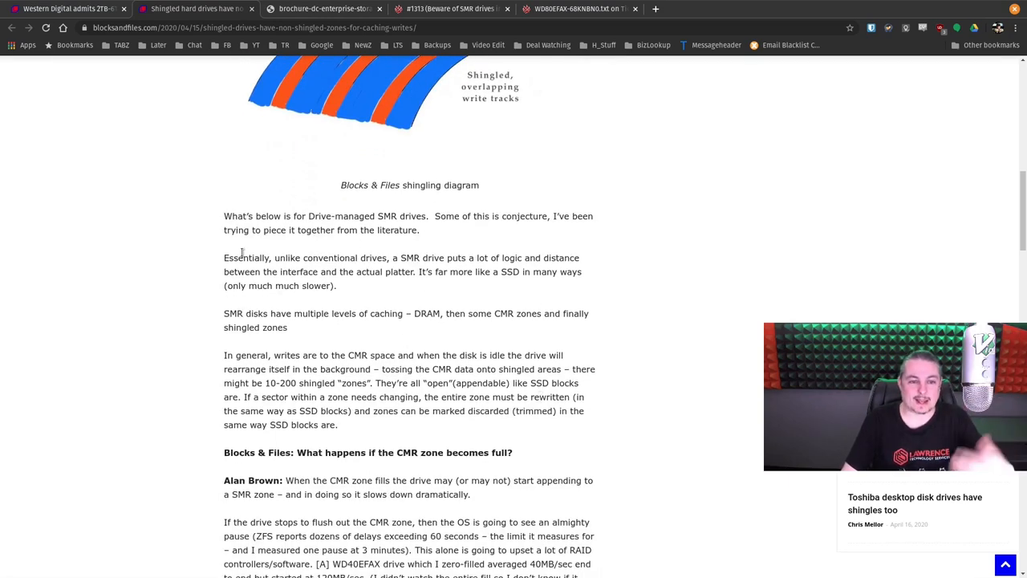
- Highlight the 'Essentially, unlike conventional drives…' sentence, then read to the CMR-zone-full and resilvering answers
left_click_drag(224, 258, 397, 258)
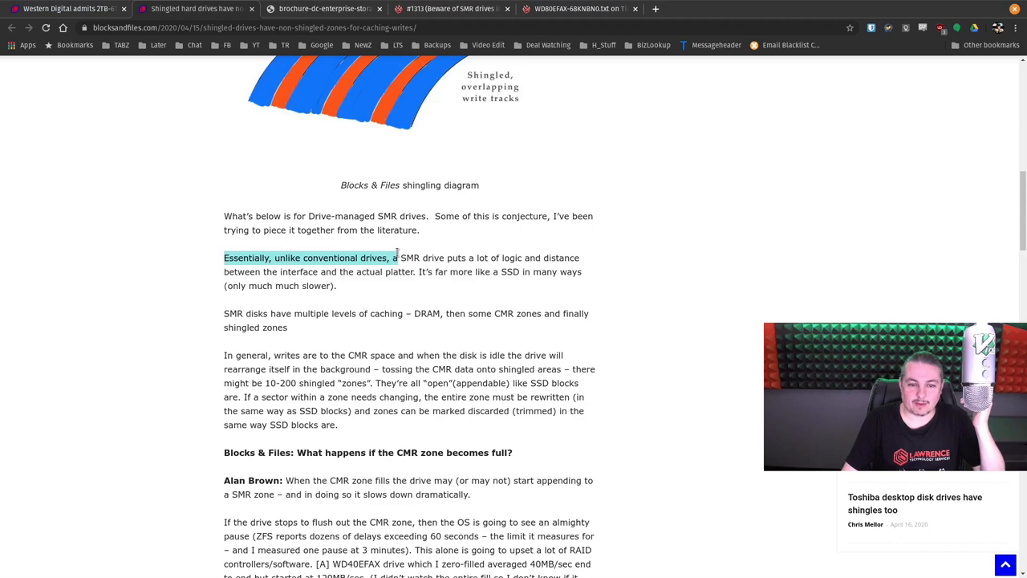
left_click_drag(398, 257, 558, 257)
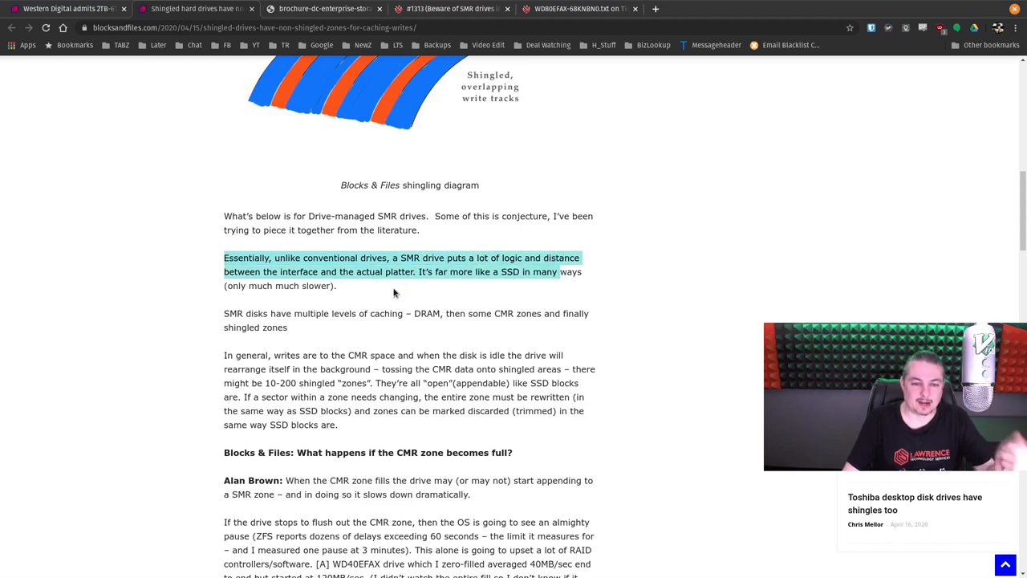
left_click(445, 299)
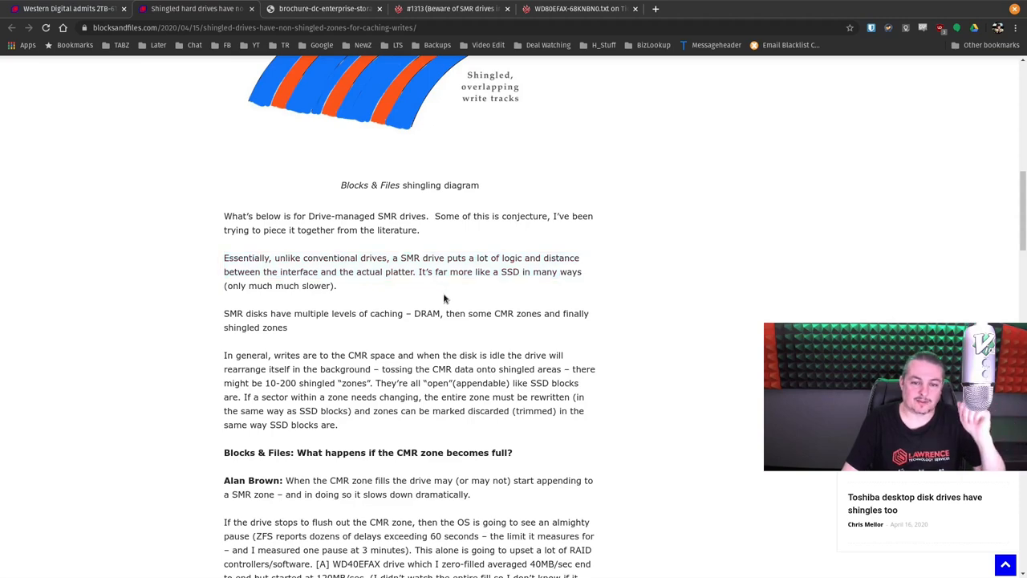
scroll("down", 3)
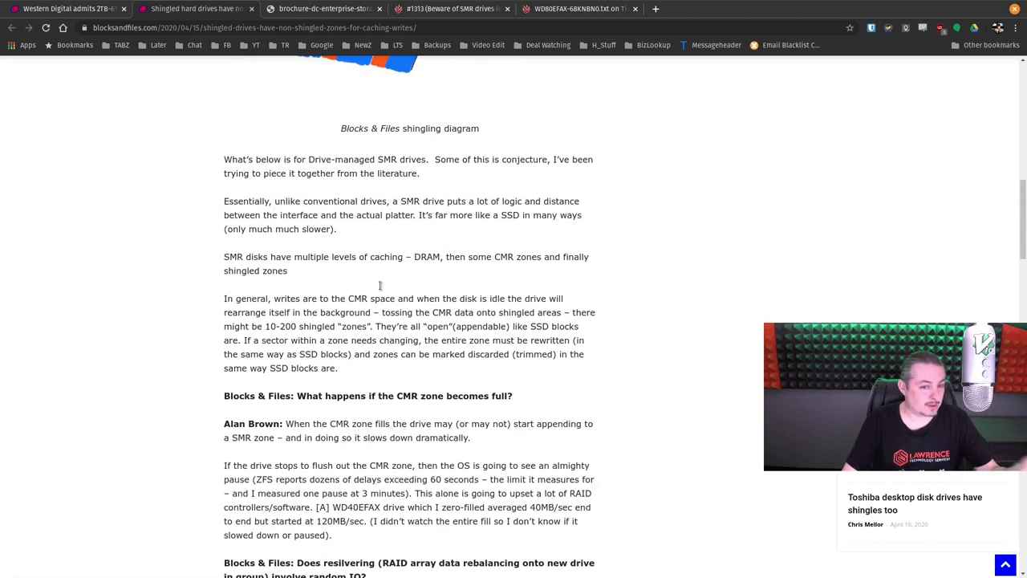
mouse_move(425, 280)
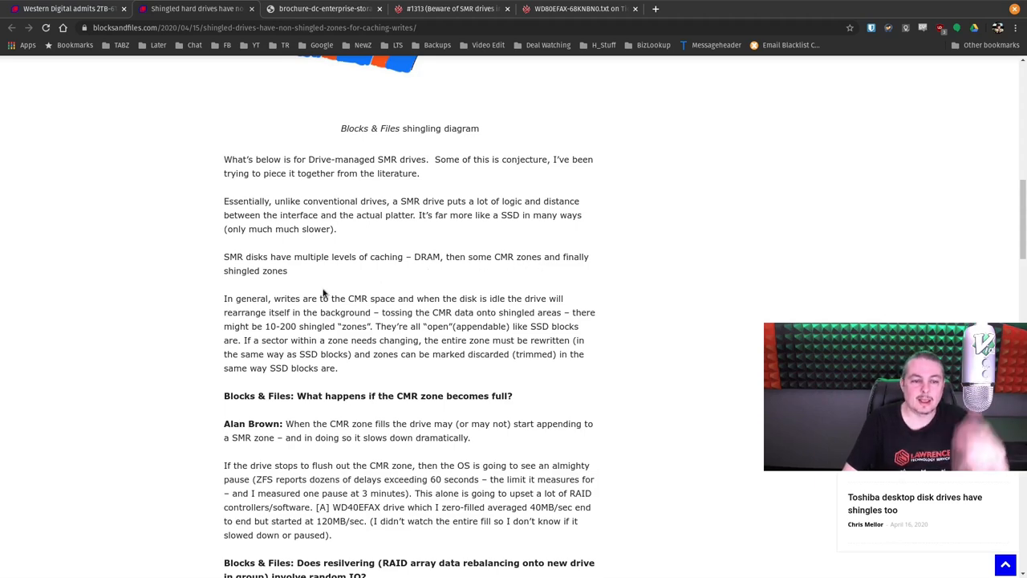
scroll("down", 3)
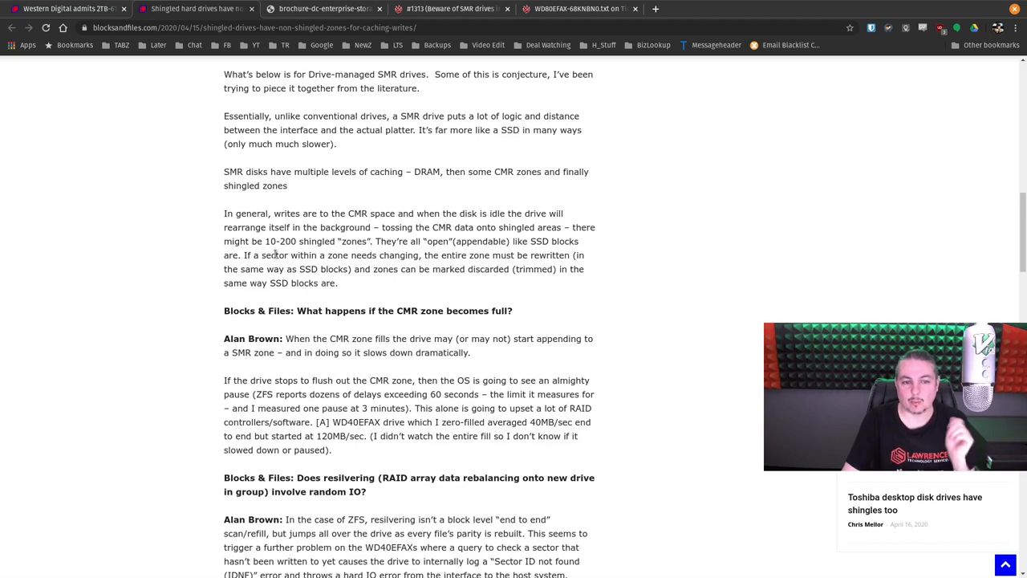
mouse_move(556, 225)
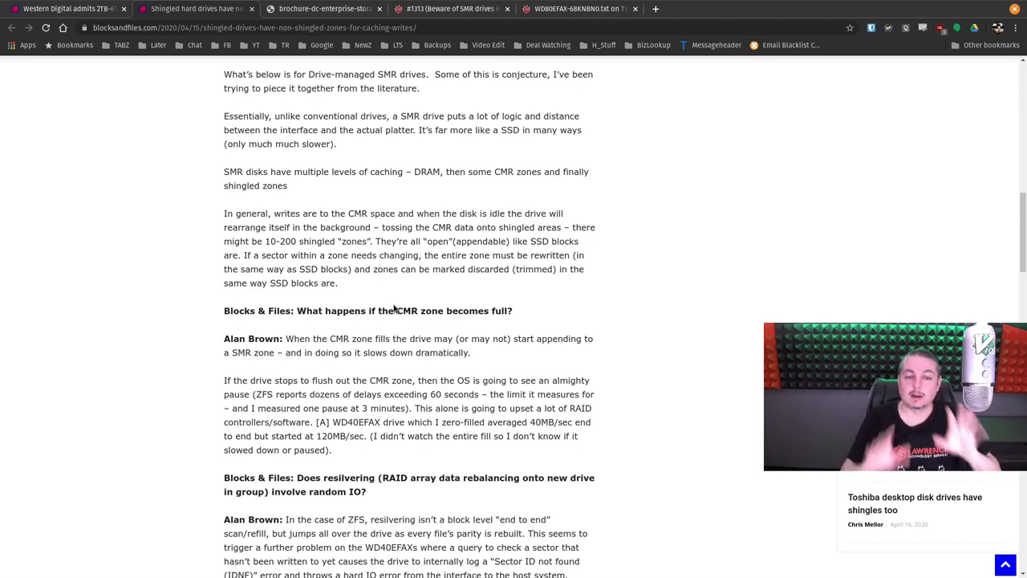
scroll("down", 3)
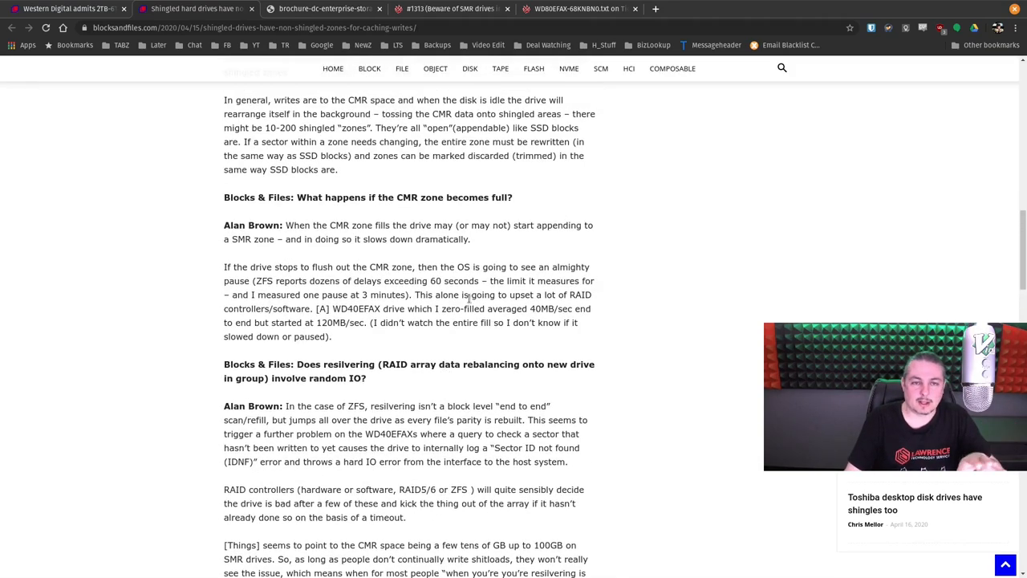
scroll("down", 3)
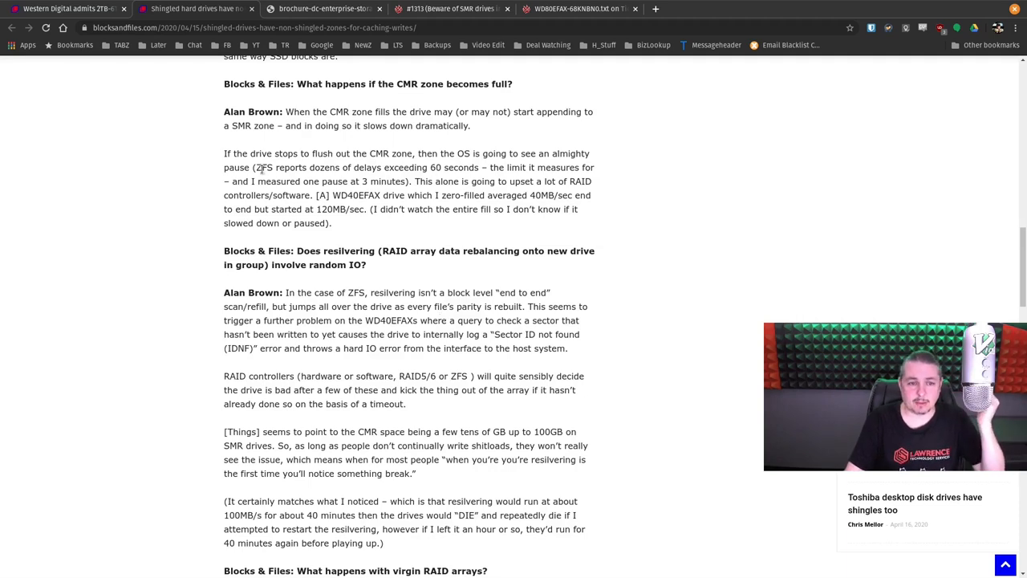
left_click_drag(255, 167, 480, 167)
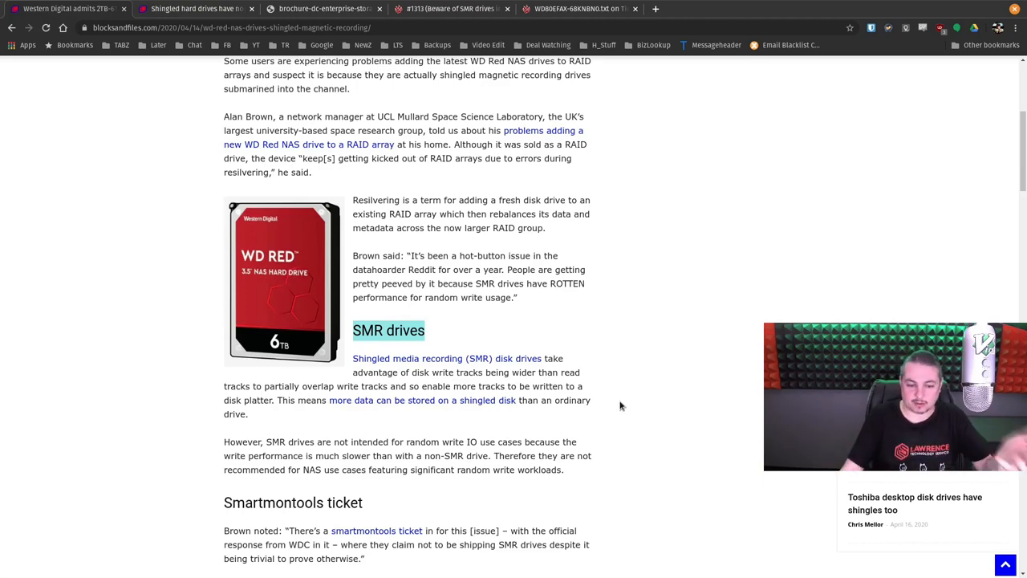
- Read past the Smartmontools ticket section to the Synology WD SMR issue, selecting a line
scroll("down", 3)
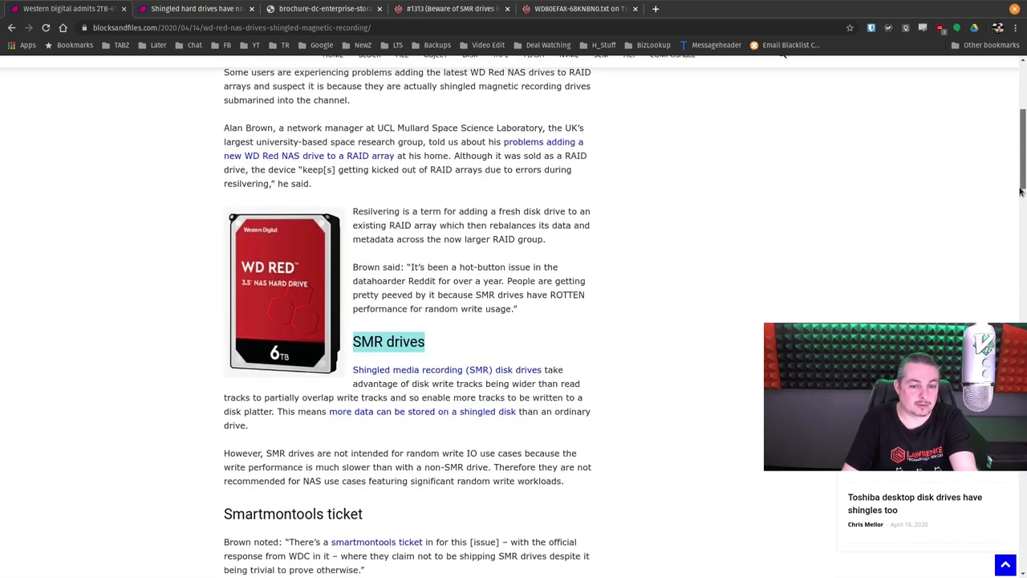
scroll("down", 3)
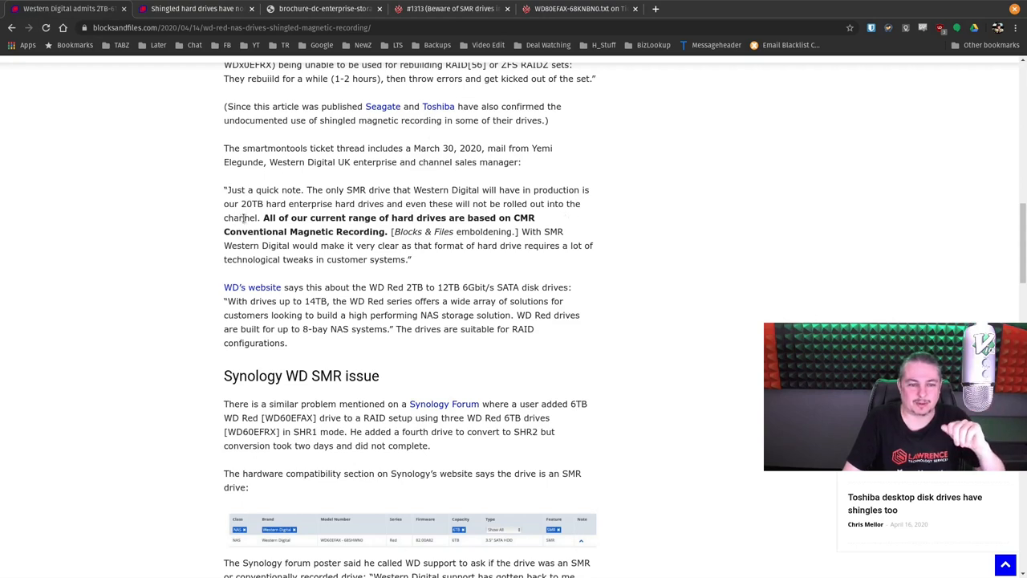
left_click_drag(263, 217, 430, 217)
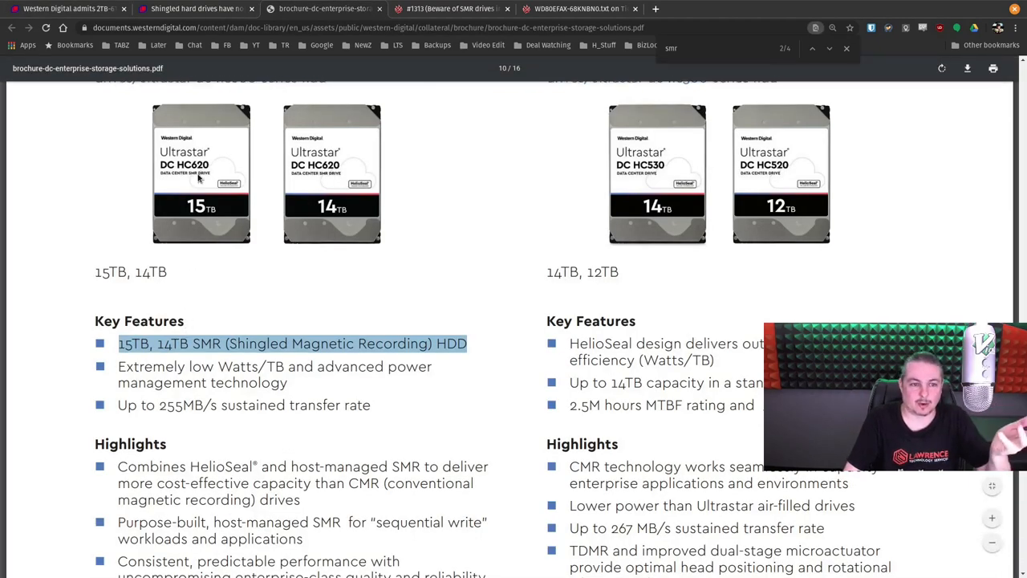
mouse_move(212, 224)
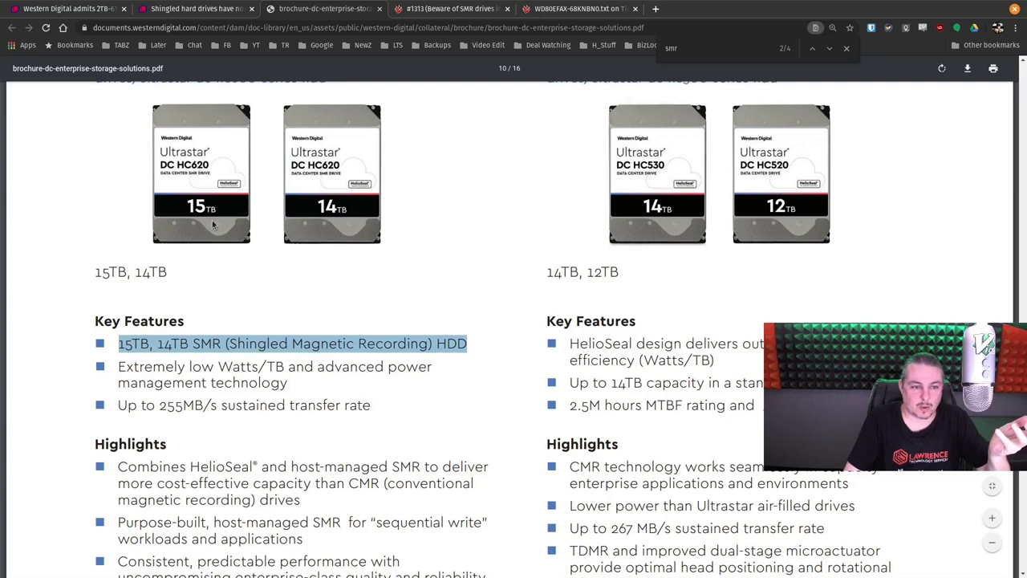
mouse_move(201, 194)
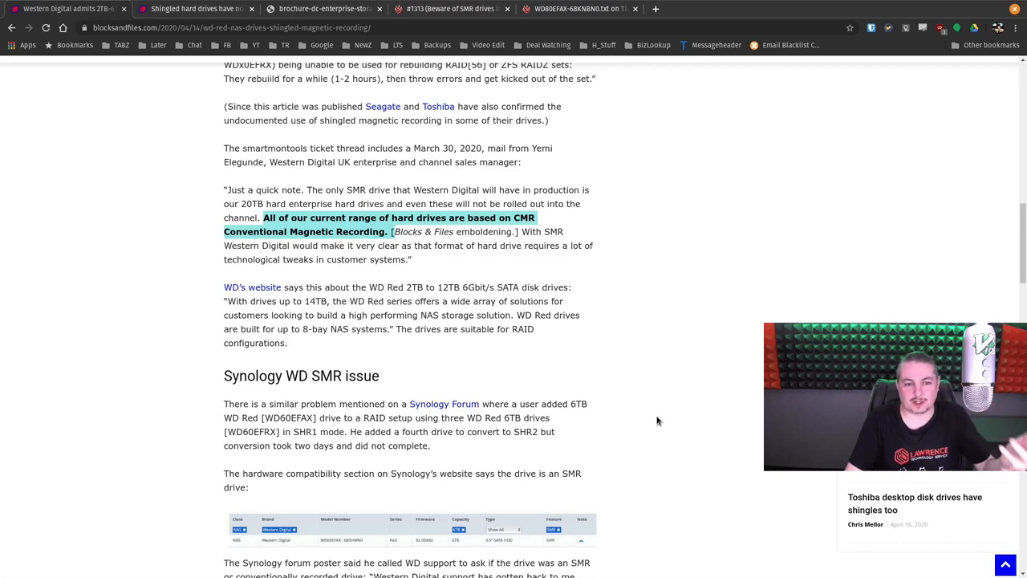
mouse_move(604, 355)
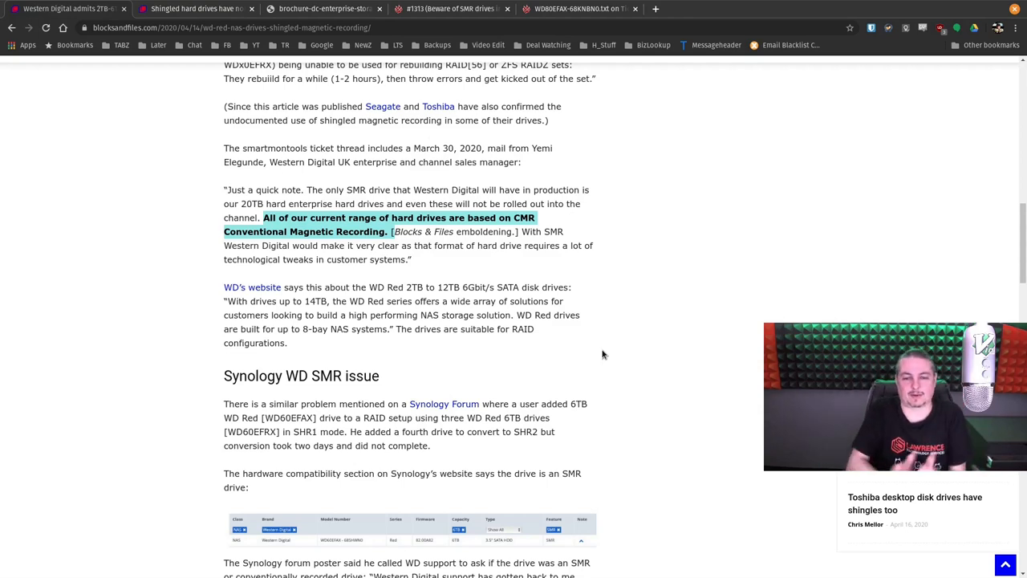
mouse_move(603, 353)
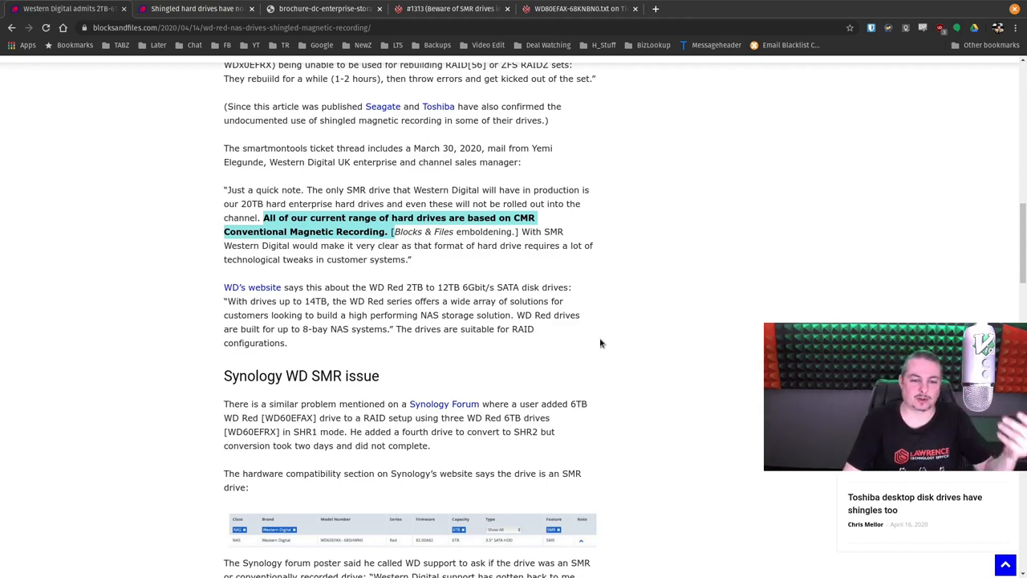
mouse_move(594, 363)
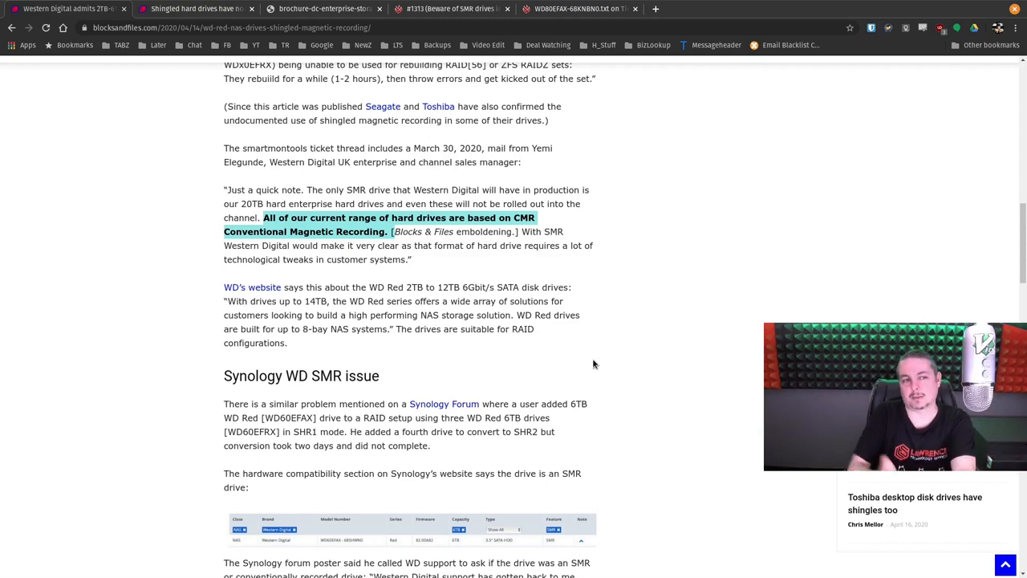
mouse_move(622, 230)
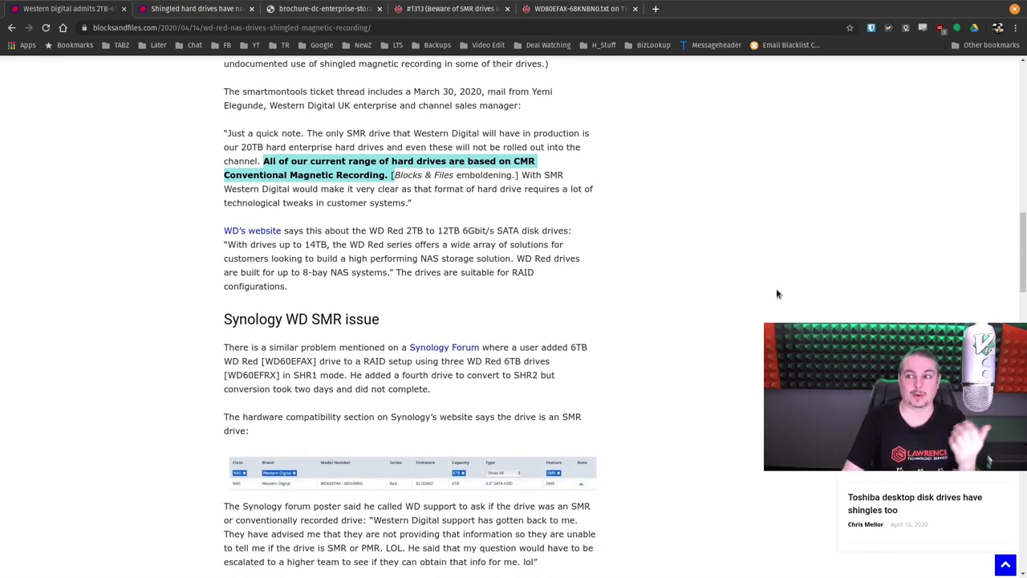
scroll("down", 3)
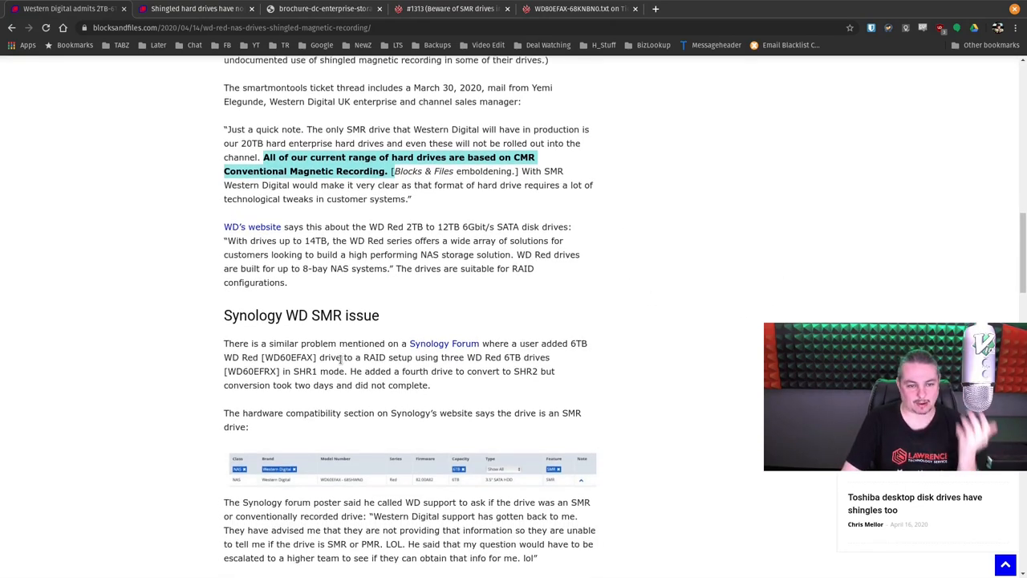
scroll("down", 3)
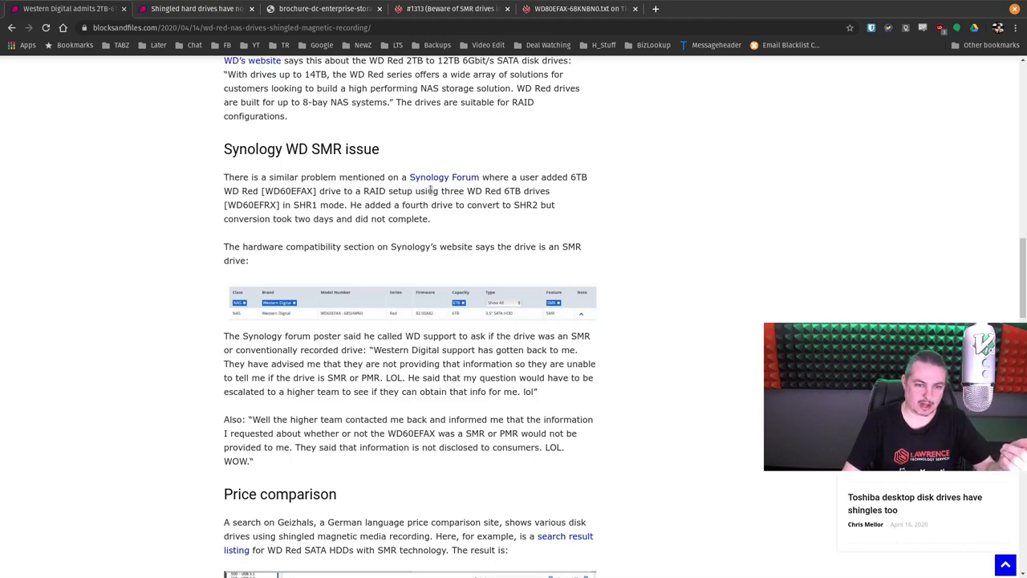
scroll("down", 3)
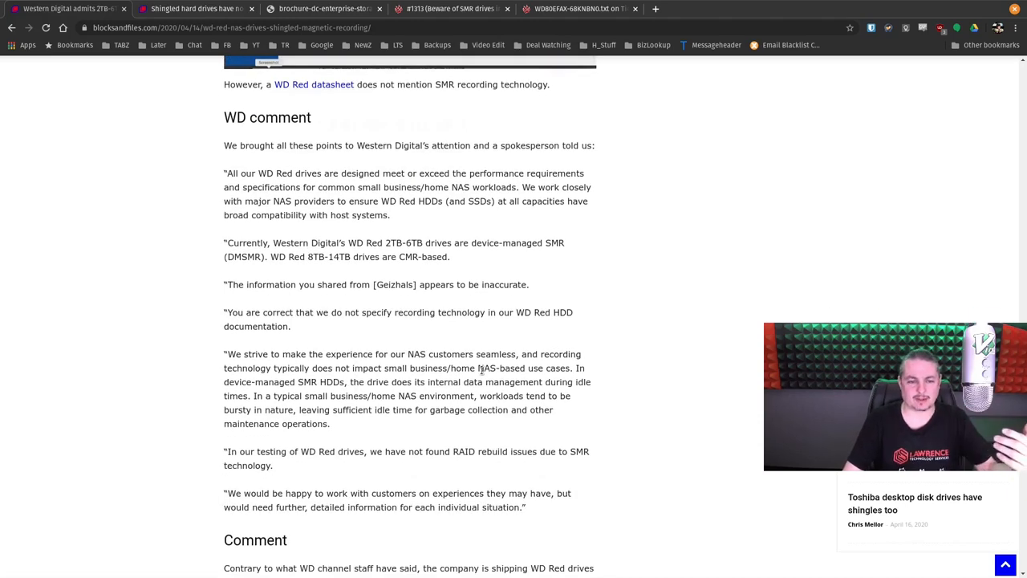
scroll("down", 3)
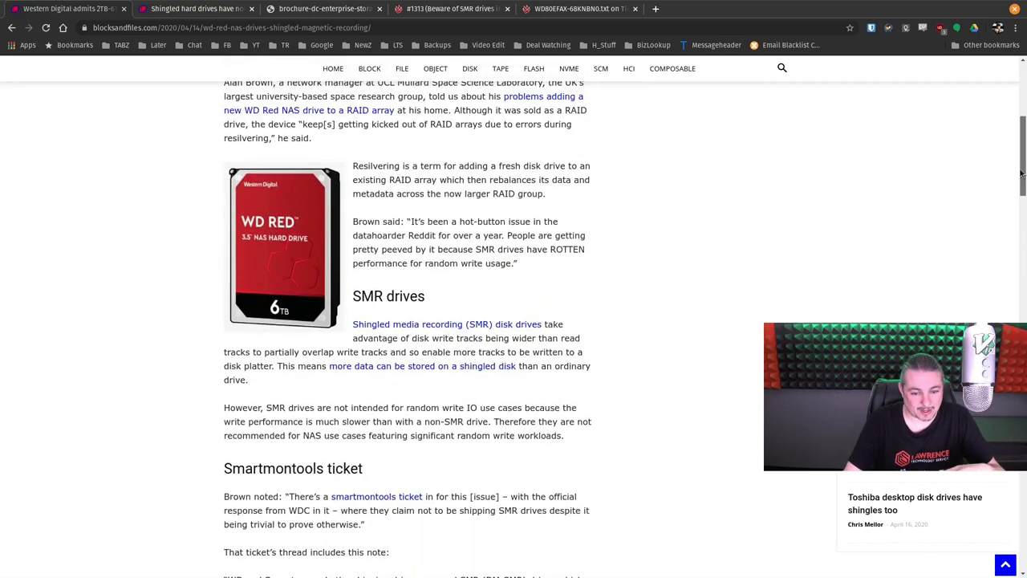
left_click(449, 9)
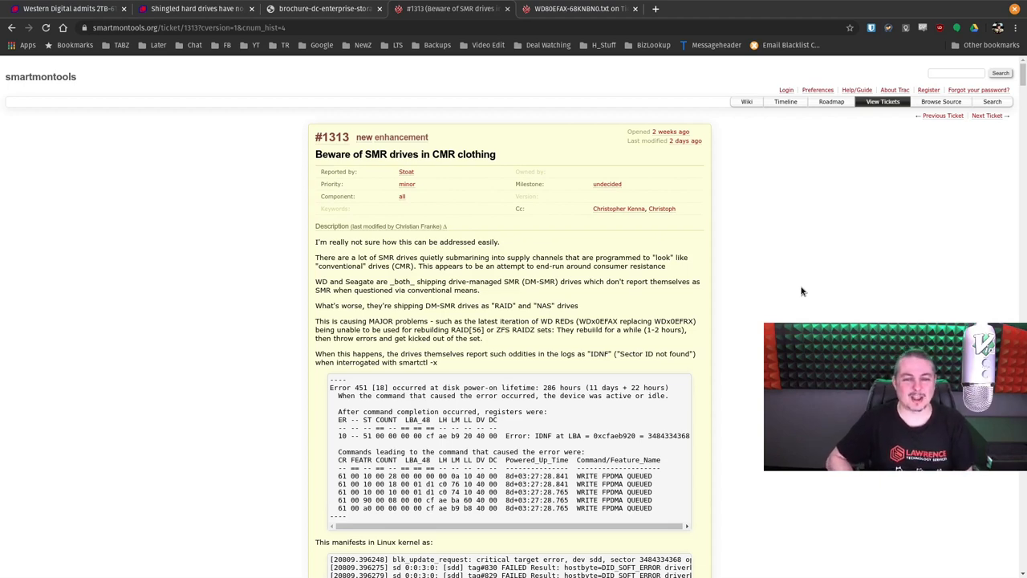
mouse_move(910, 270)
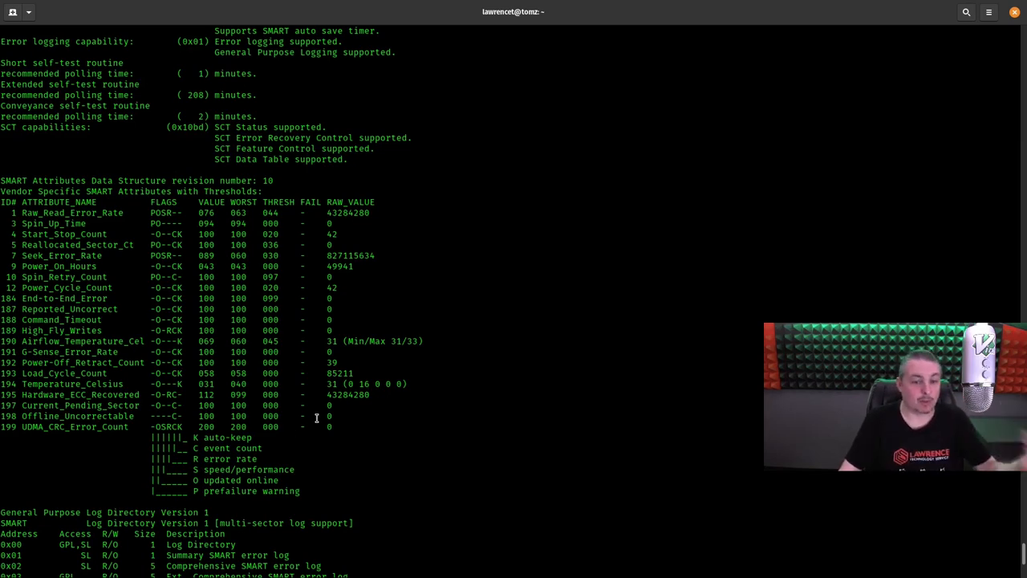
- Scroll through the smartctl -x SMART attribute output in the terminal
scroll("down", 3)
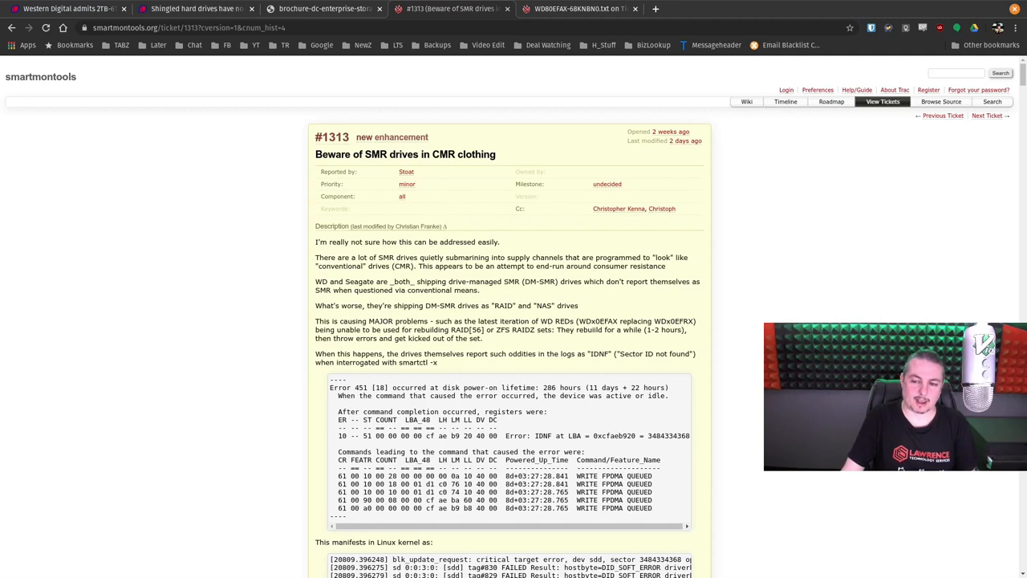
- Search the ticket for 'SMR drives expose trim function', read comment 14, and close the find bar
key("ctrl+f")
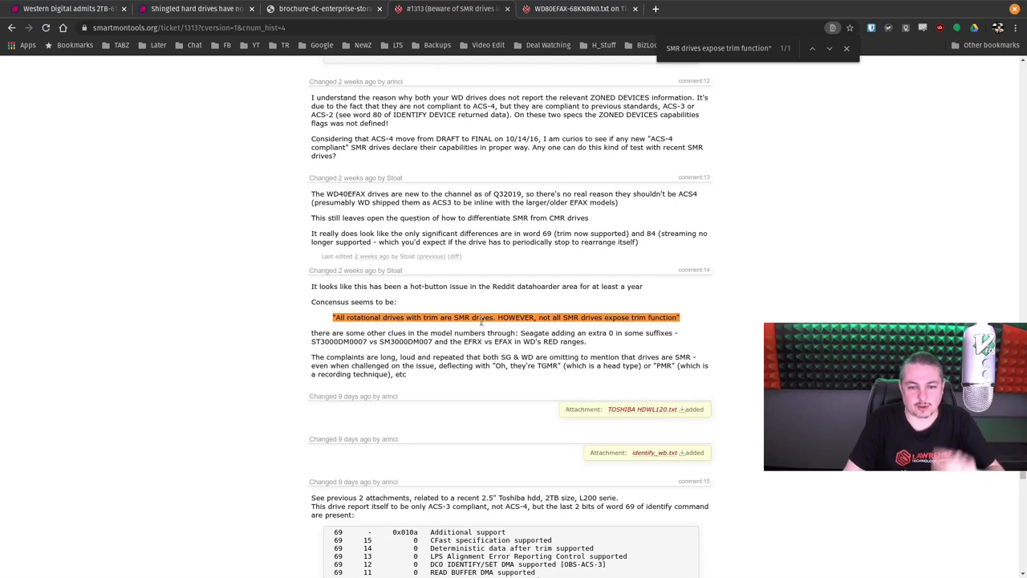
mouse_move(717, 352)
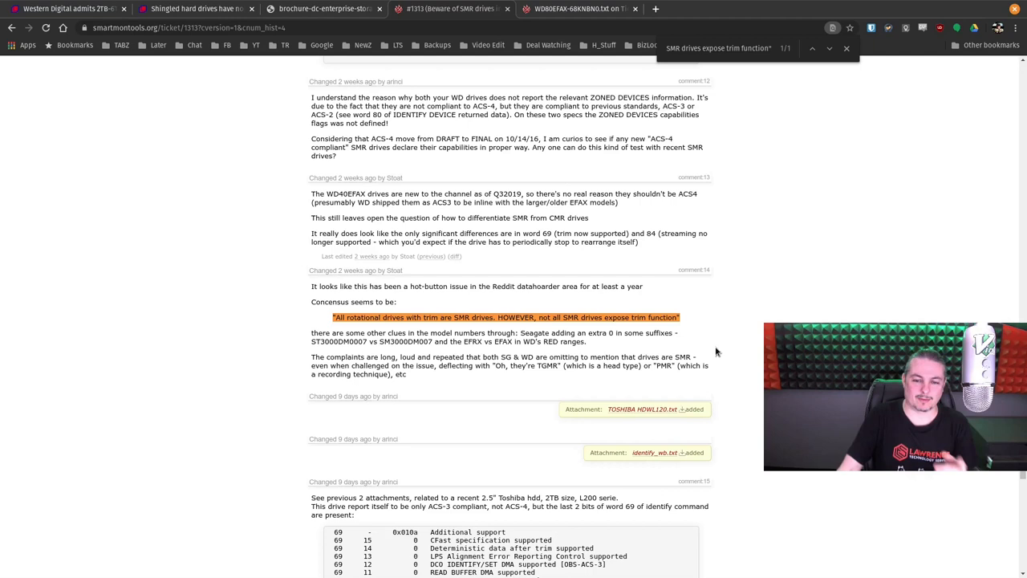
mouse_move(595, 330)
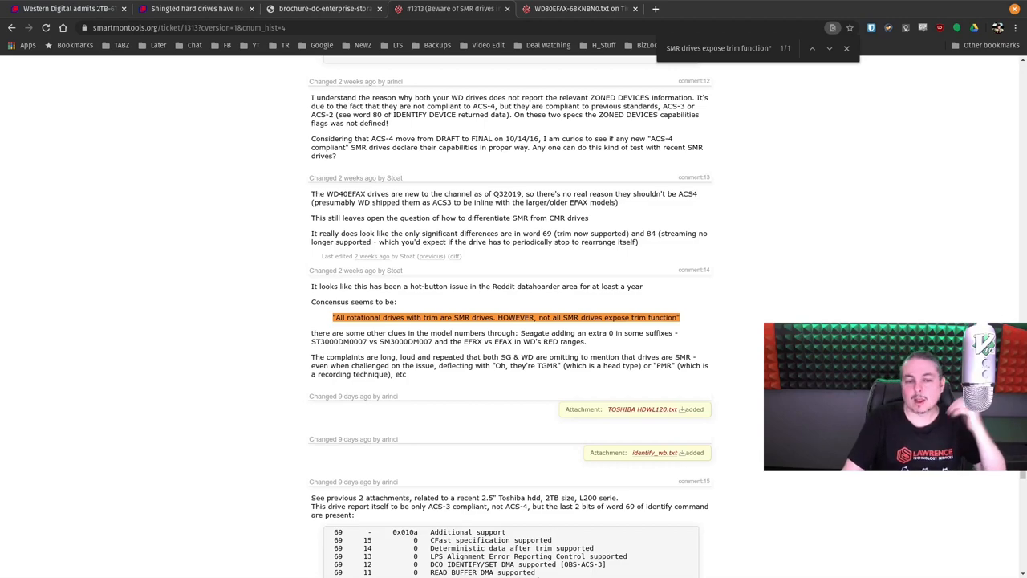
scroll("down", 3)
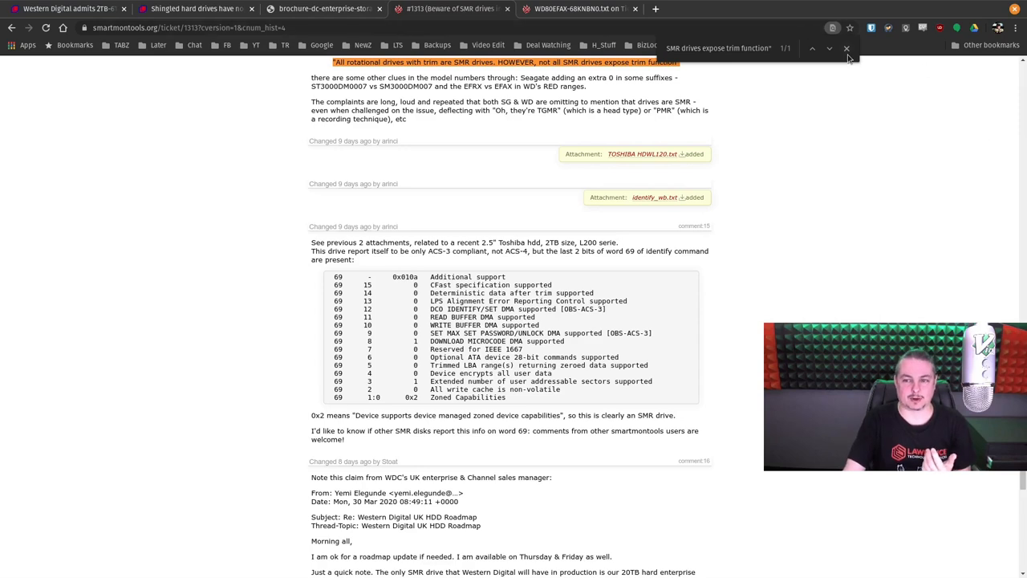
left_click(845, 48)
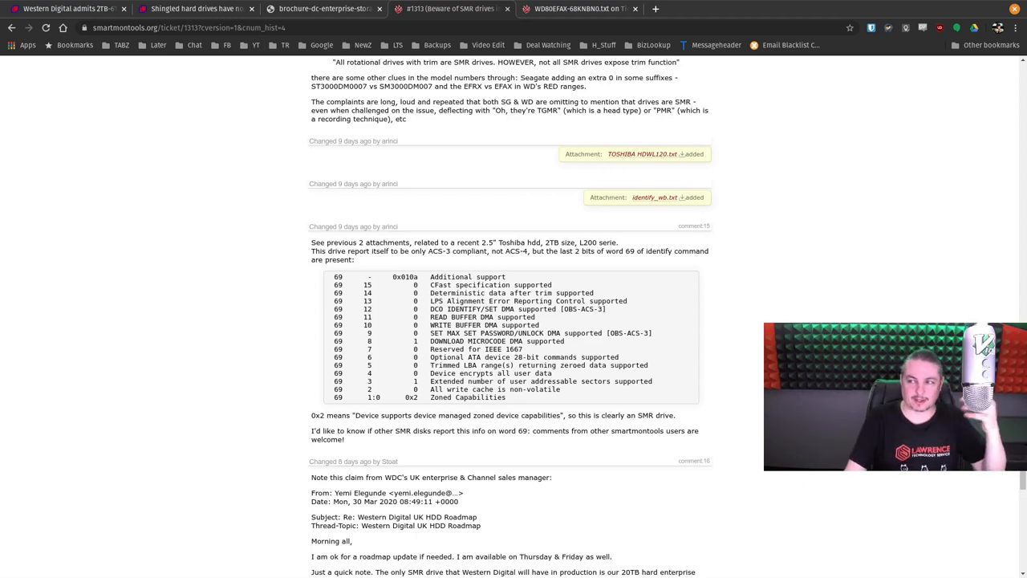
mouse_move(217, 223)
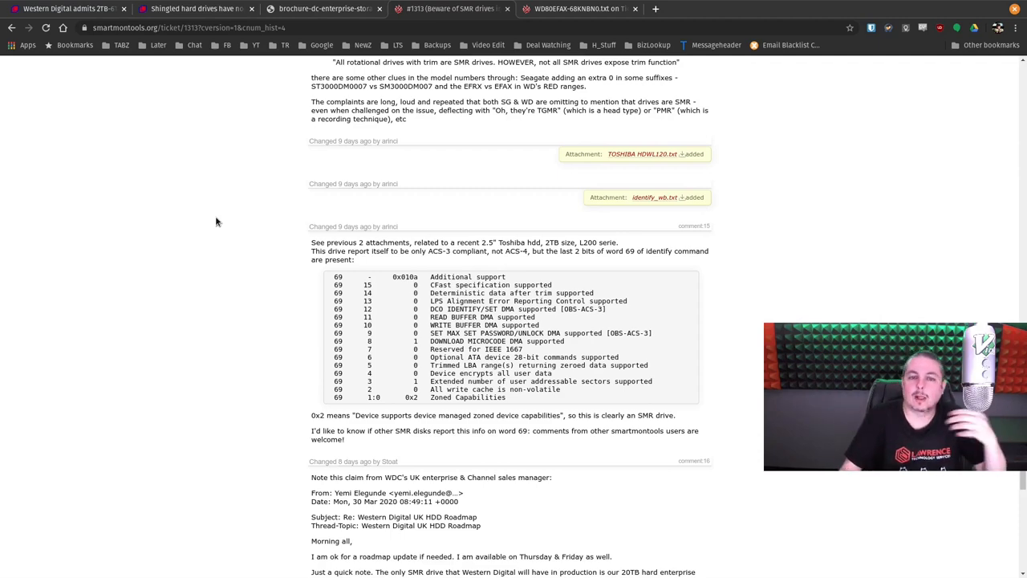
- Read through the ticket #1313 comments on WD80EFAX output, then return to the Description
scroll("down", 3)
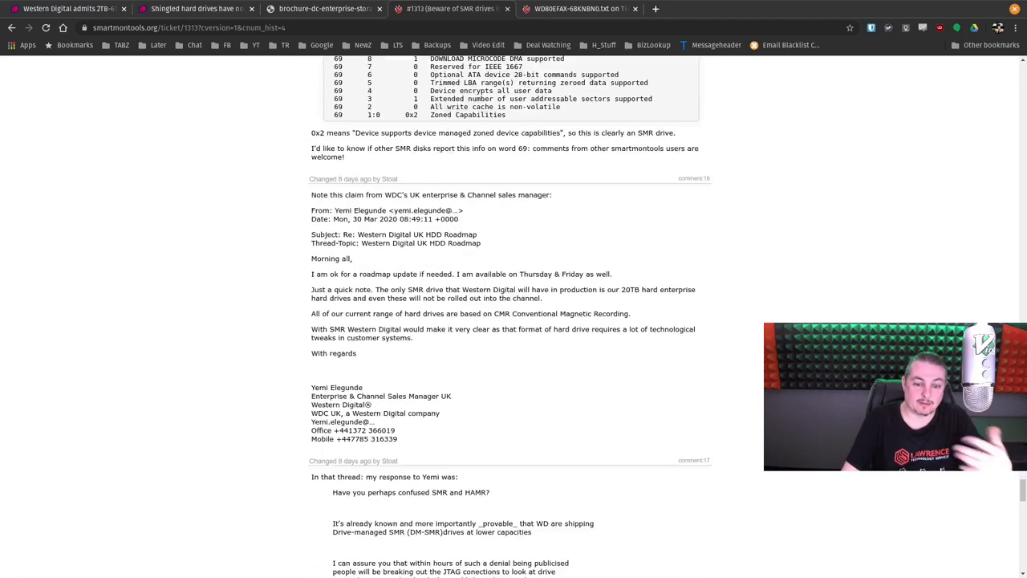
scroll("down", 3)
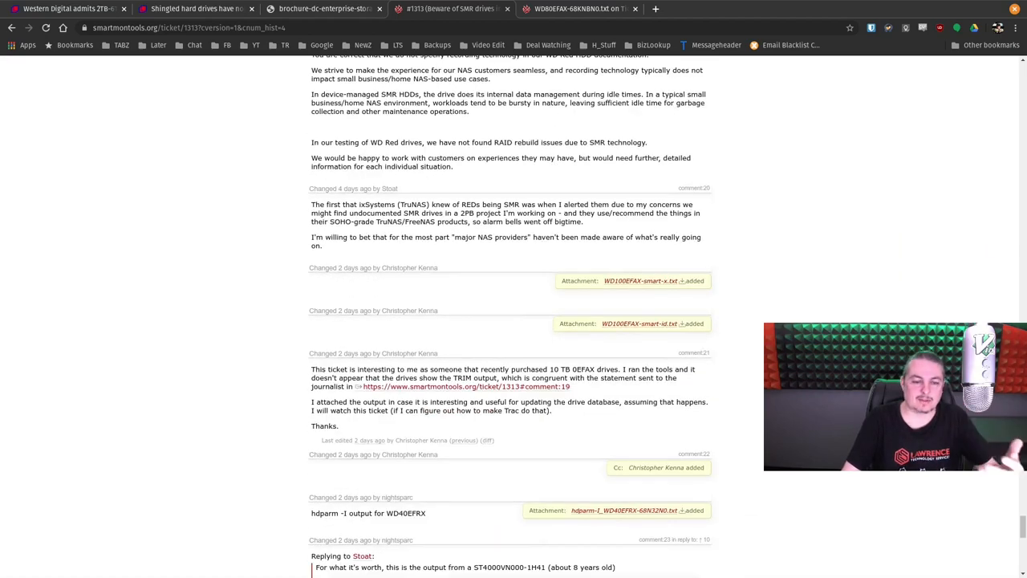
scroll("down", 3)
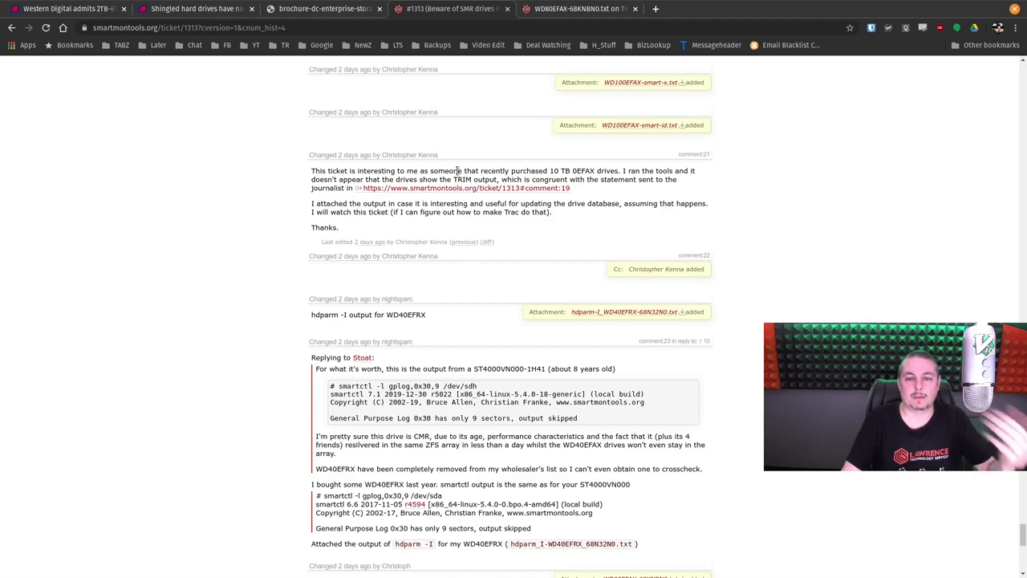
mouse_move(710, 193)
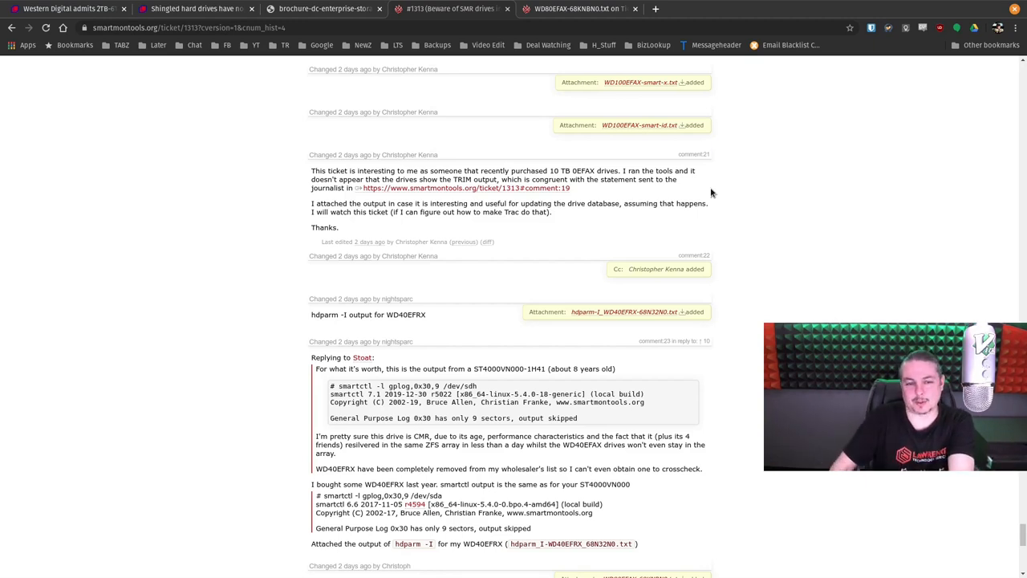
scroll("down", 3)
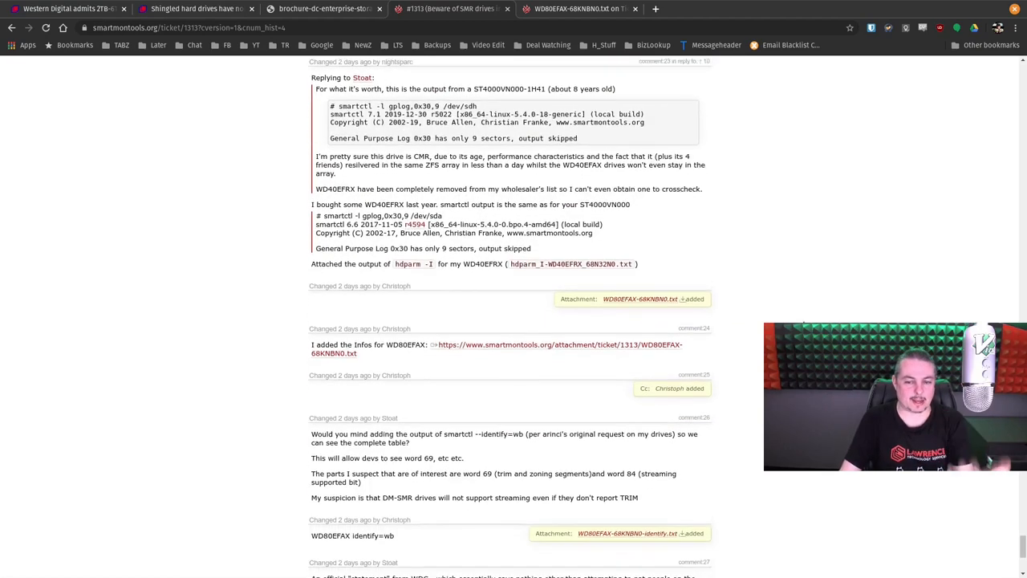
scroll("down", 3)
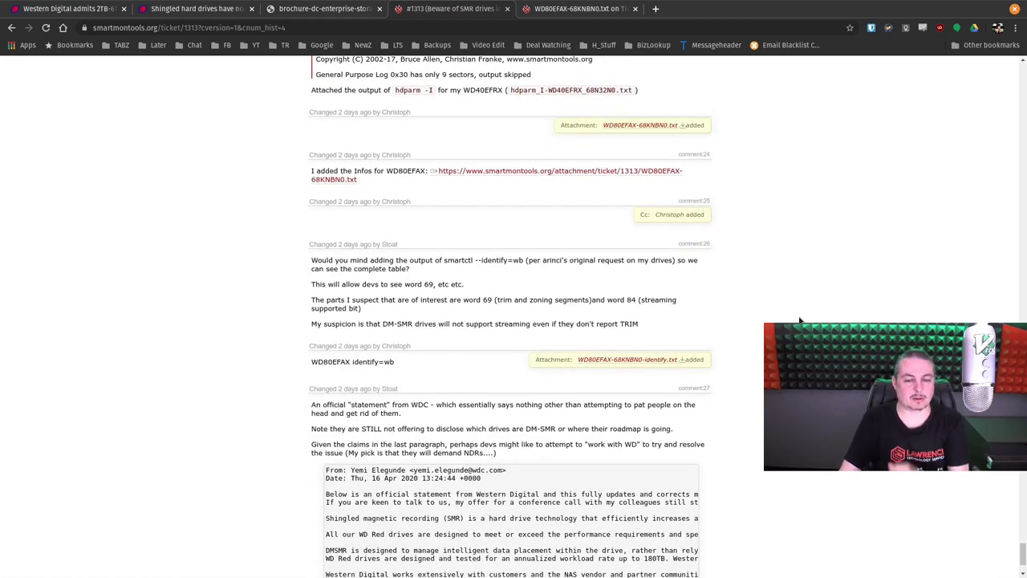
scroll("down", 3)
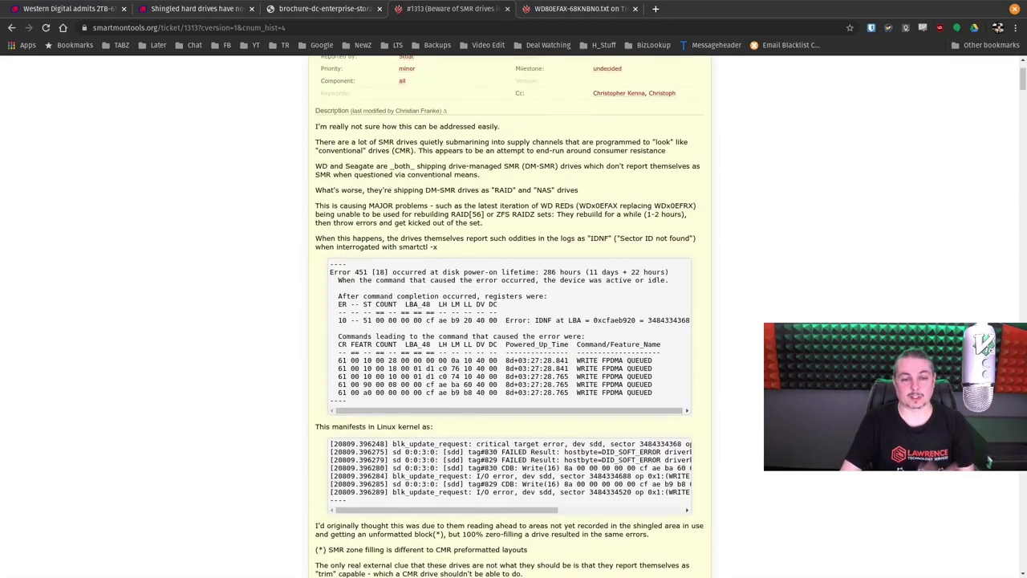
- Scroll up the ticket #1313 page before leaving it
scroll("up", 3)
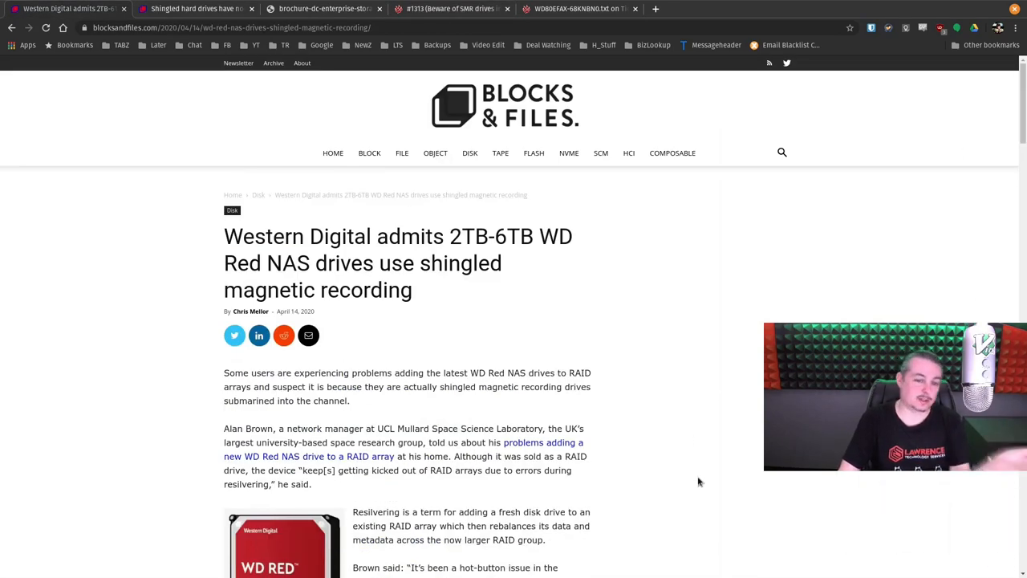
- Read past the Synology and Price comparison sections to the 'WD comment' heading
scroll("down", 3)
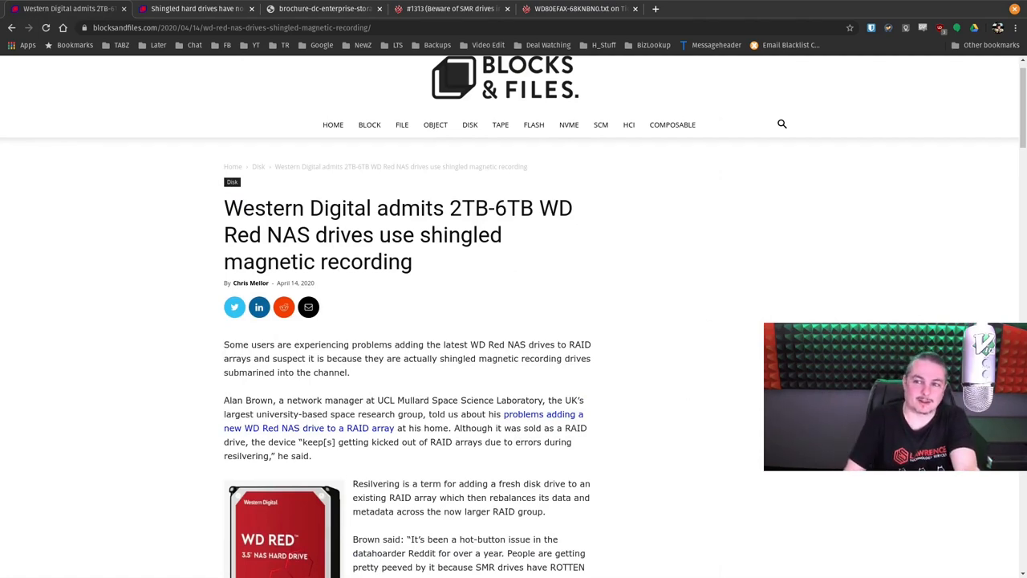
scroll("down", 3)
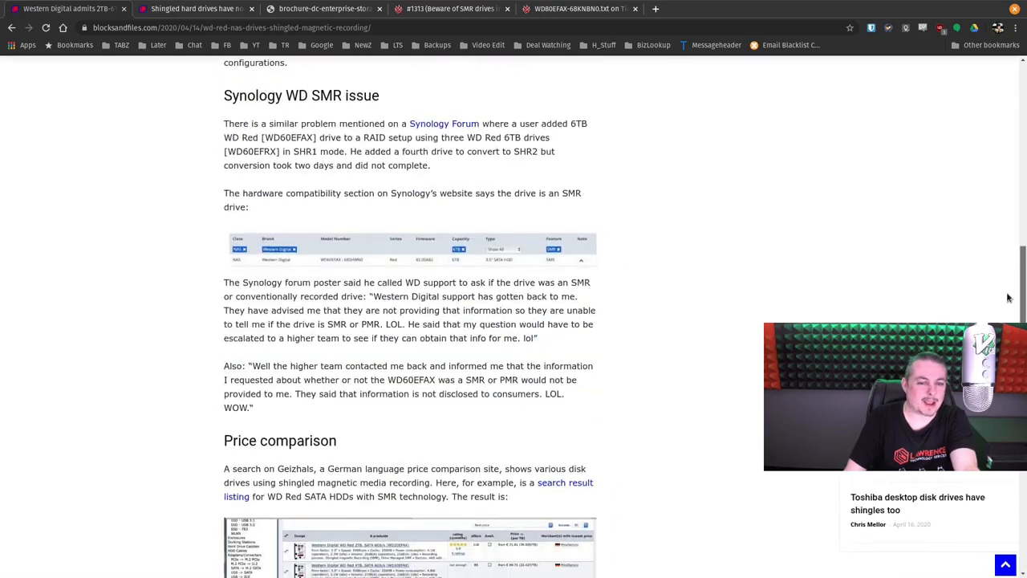
scroll("down", 3)
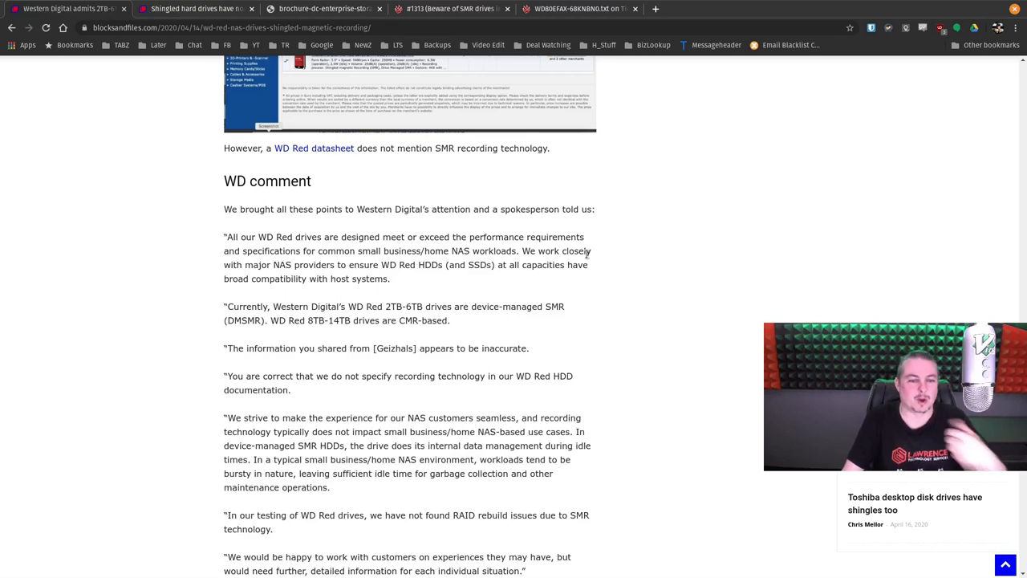
mouse_move(594, 269)
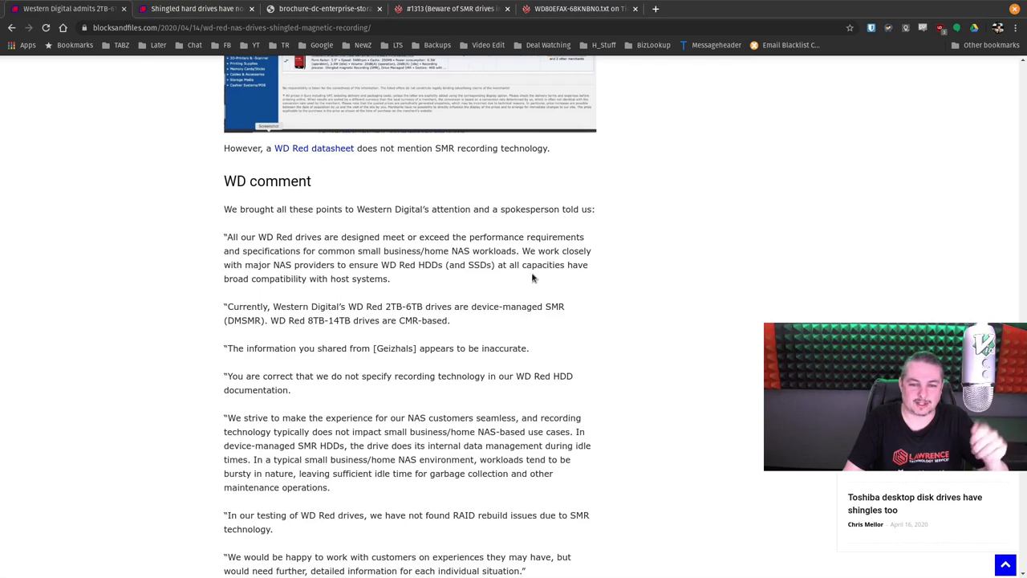
mouse_move(273, 282)
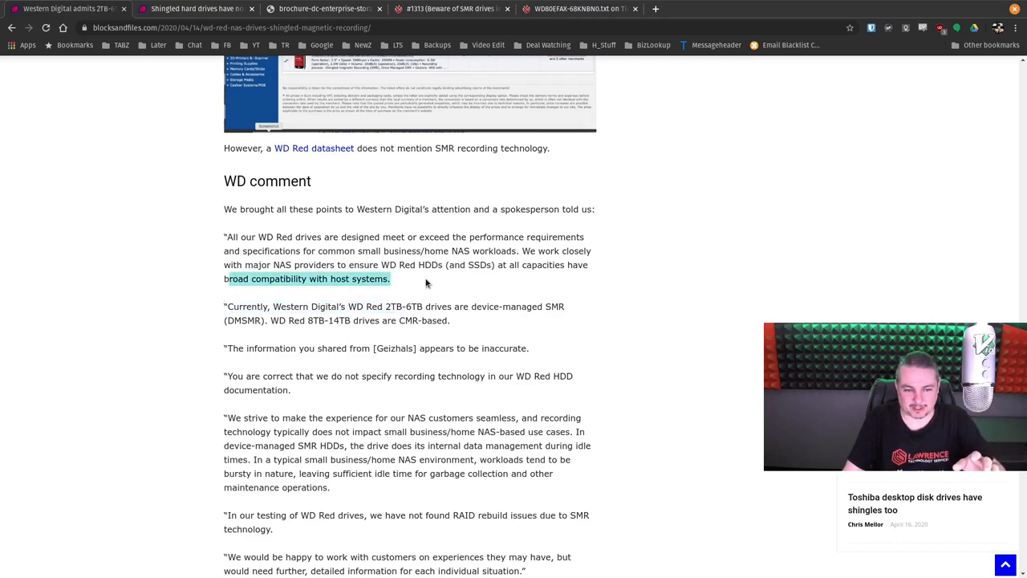
scroll("down", 3)
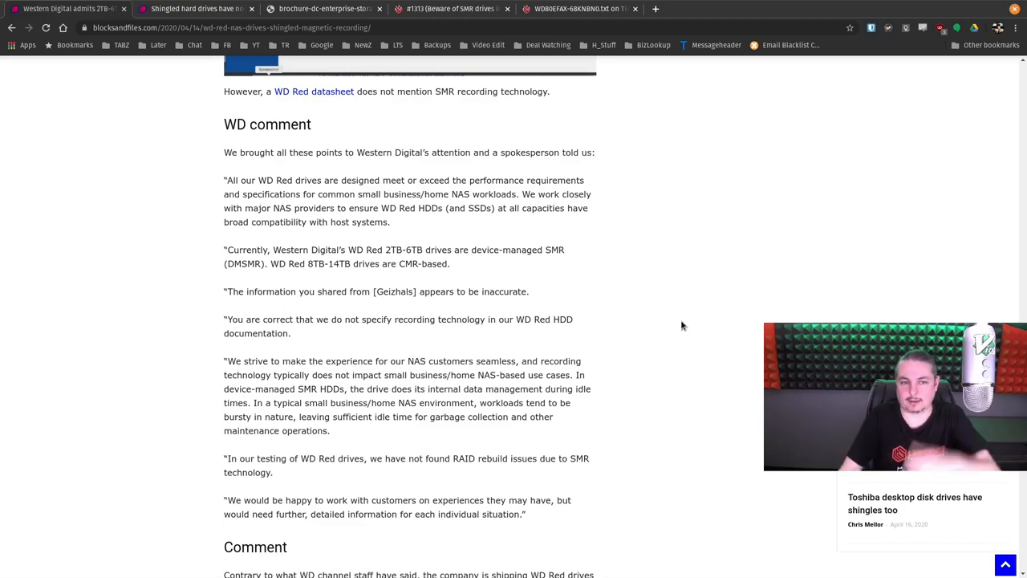
- Open the linked Seagate SMR article on Barracuda drives from the WD Red article
scroll("down", 3)
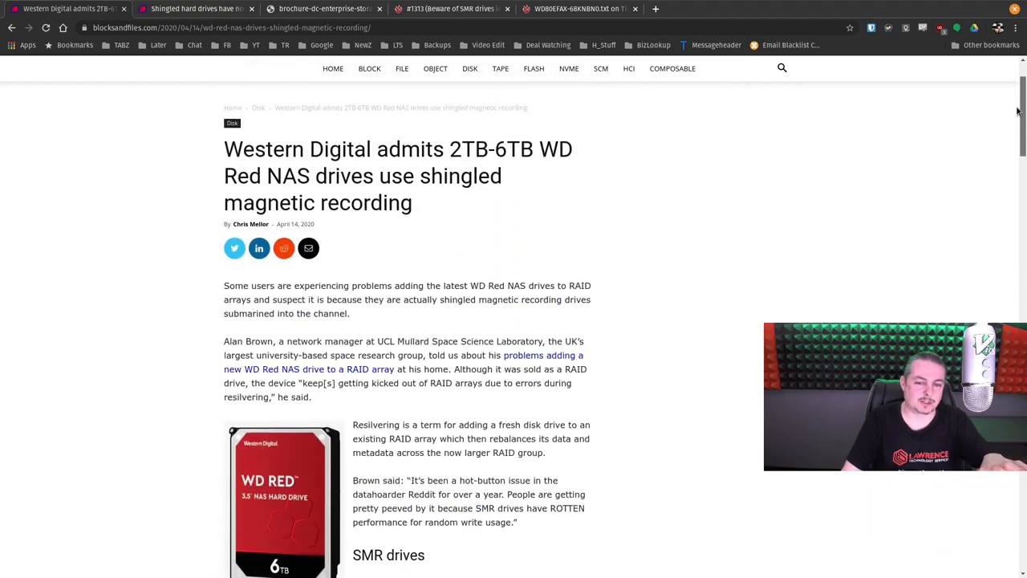
scroll("down", 3)
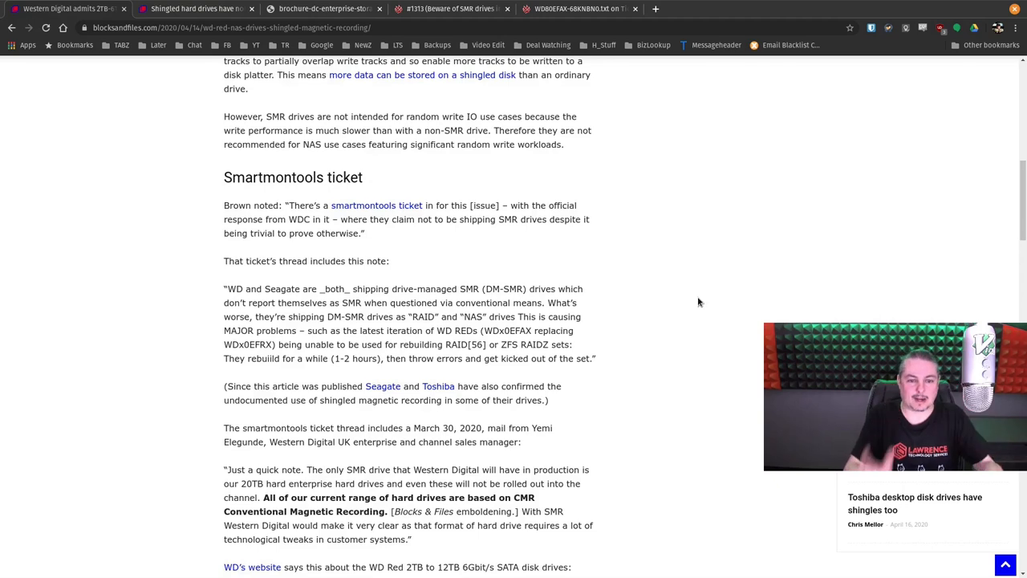
mouse_move(369, 391)
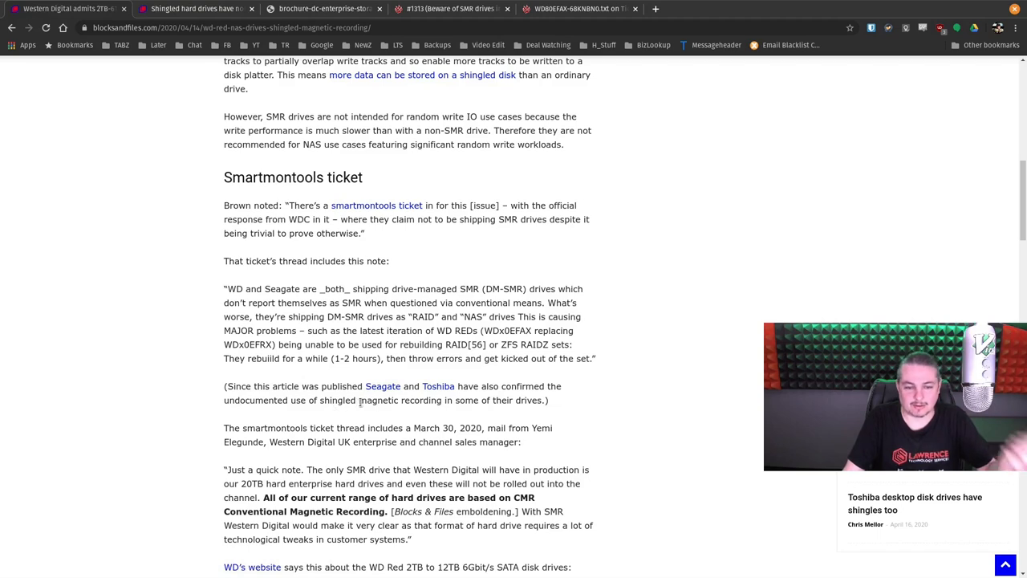
mouse_move(520, 422)
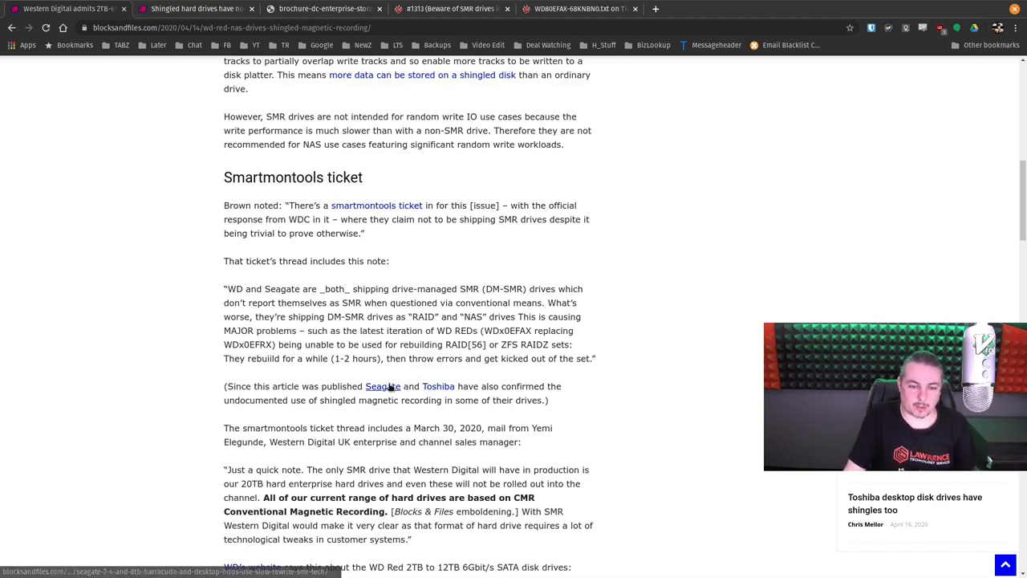
left_click(383, 386)
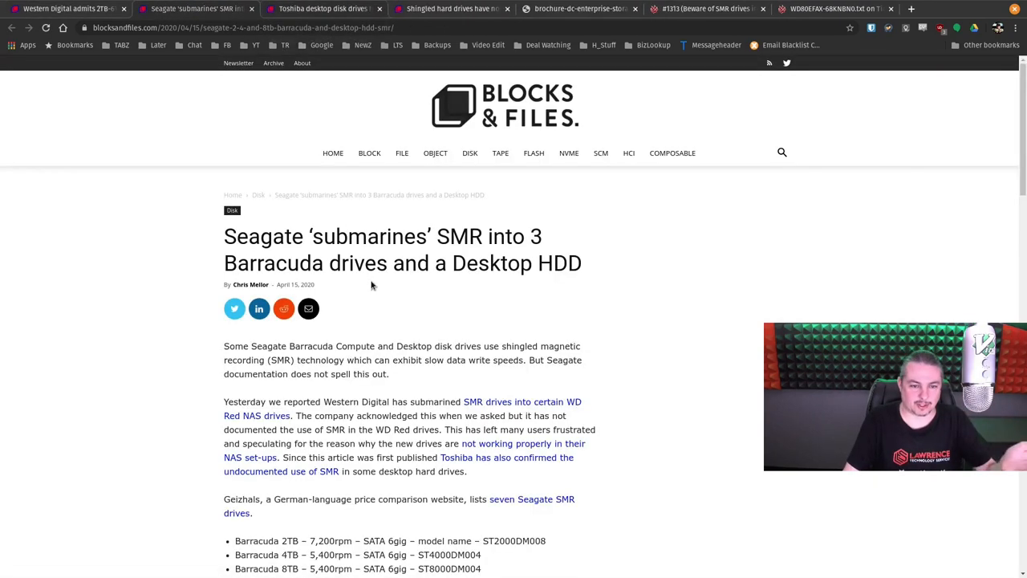
- Switch to the Toshiba desktop drives article and scroll through its P300 shingled-recording coverage
left_click(321, 9)
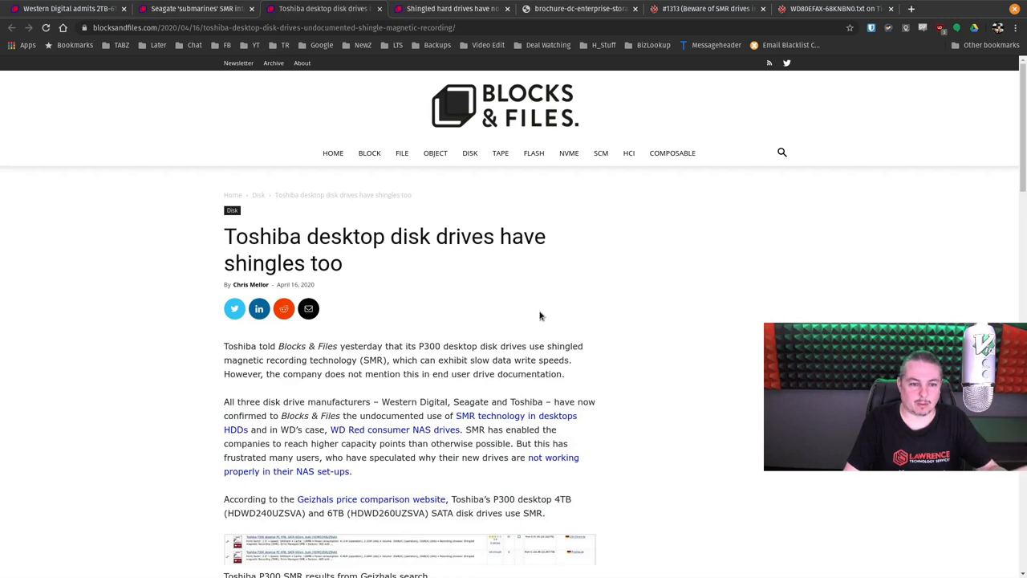
scroll("down", 3)
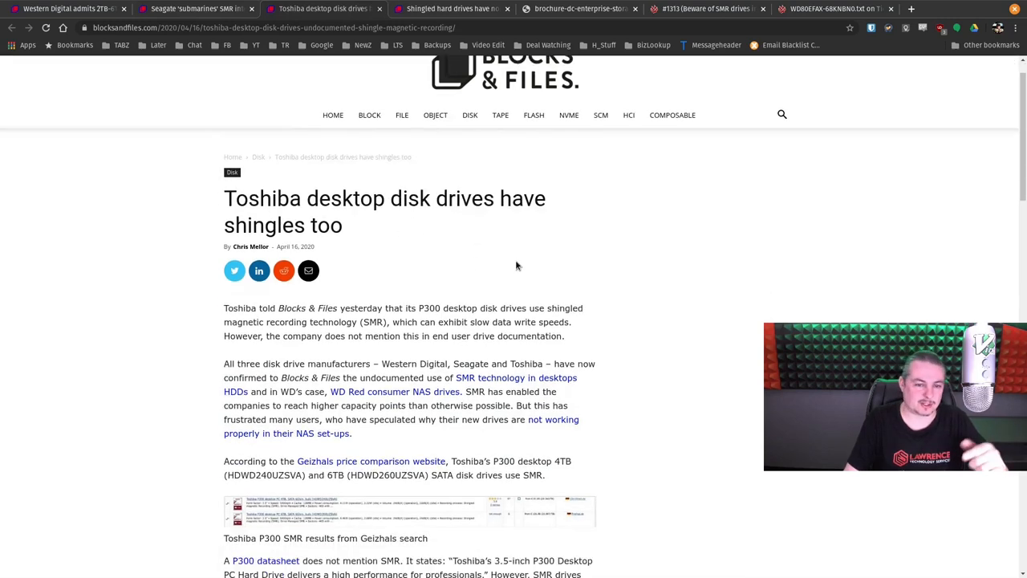
scroll("down", 3)
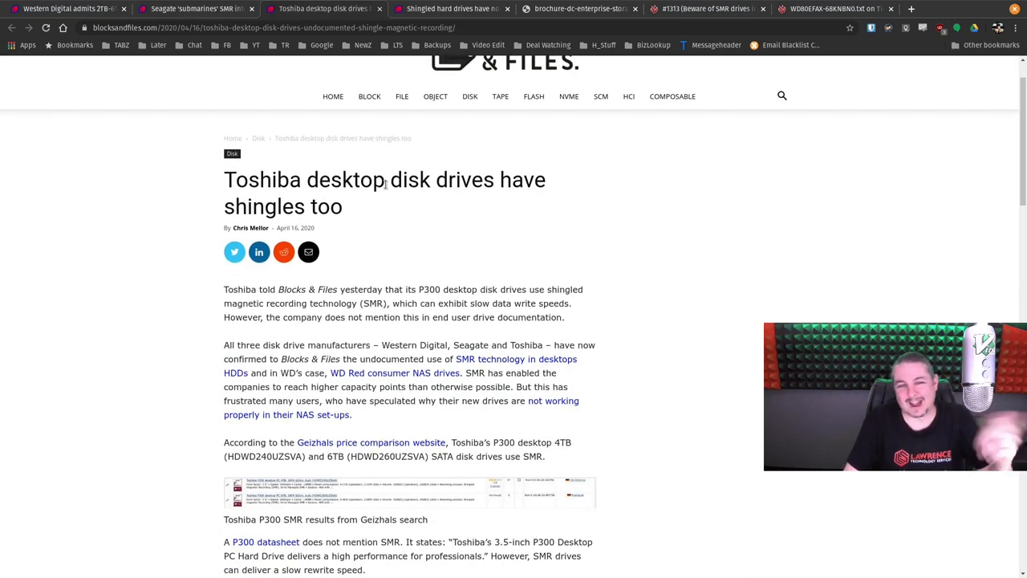
mouse_move(399, 227)
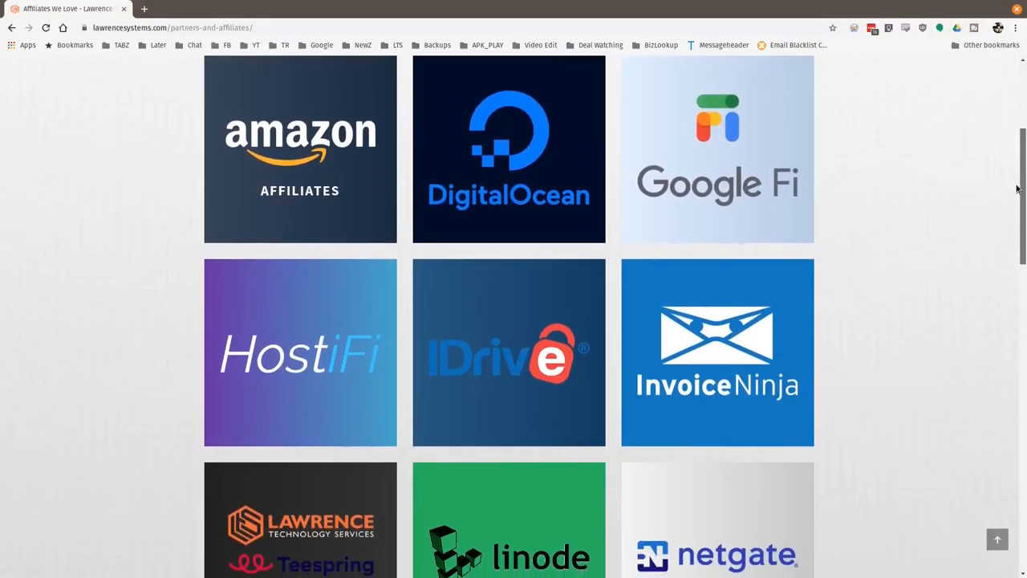
- Scroll the Lawrence Systems affiliates page down to the Tech Supply Direct coupon details
scroll("down", 3)
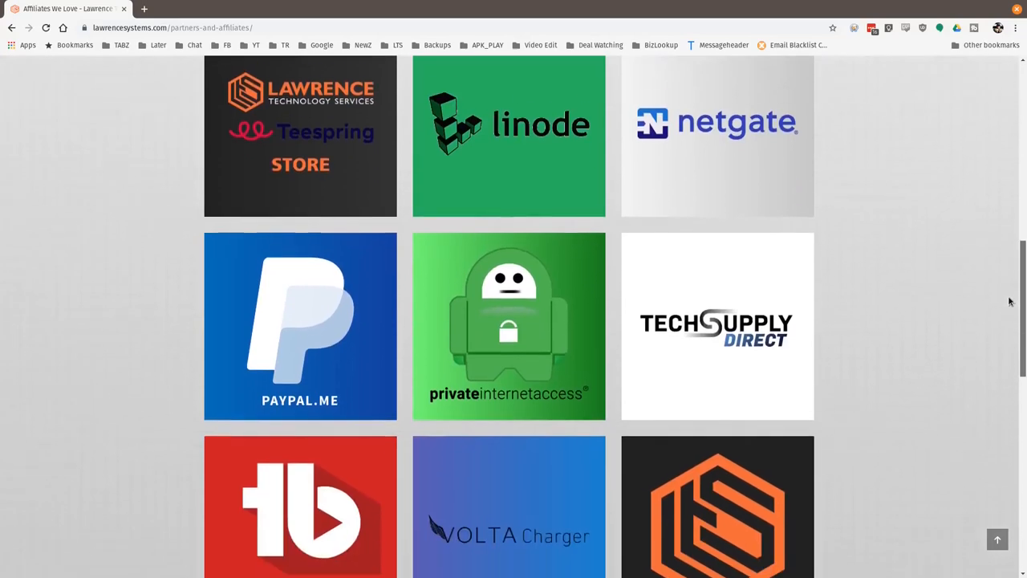
scroll("down", 3)
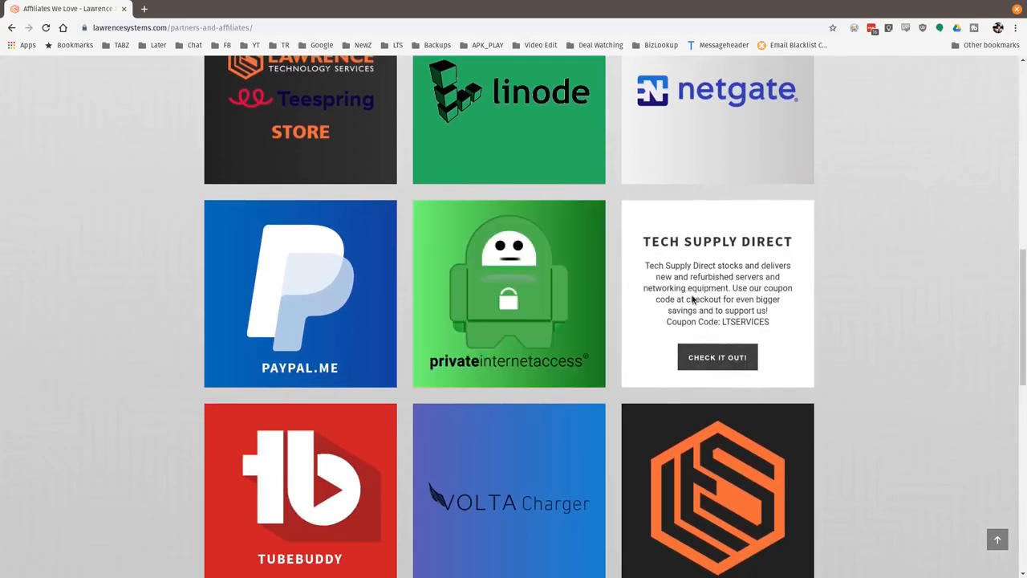